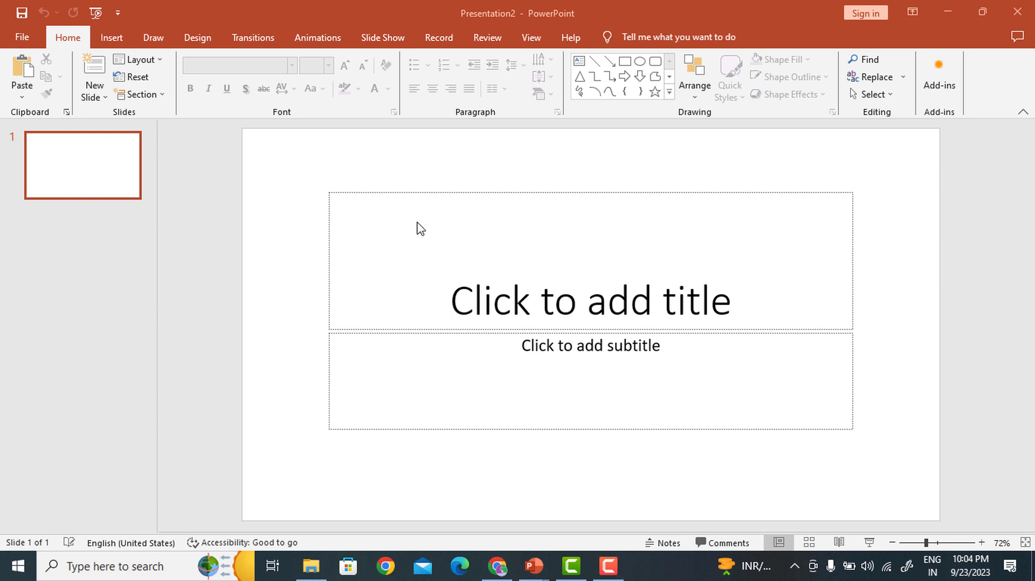
pyautogui.moveTo(418, 308)
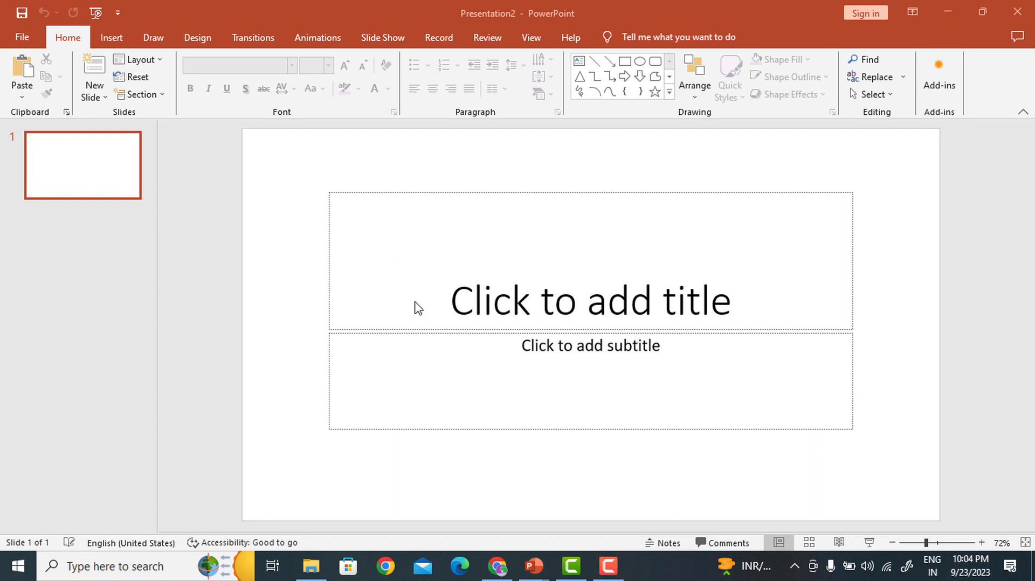
pyautogui.moveTo(142, 65)
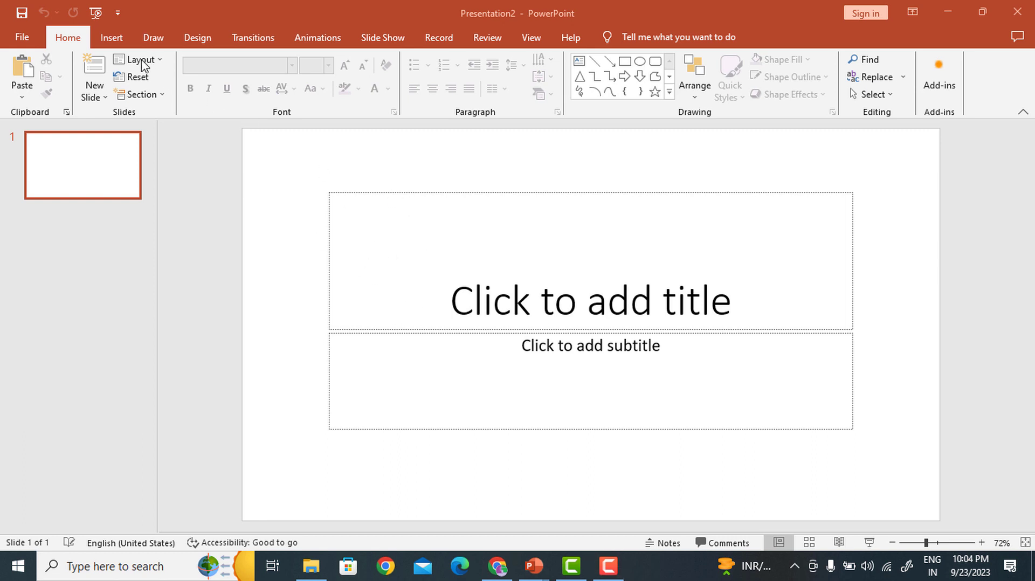
pyautogui.moveTo(140, 59)
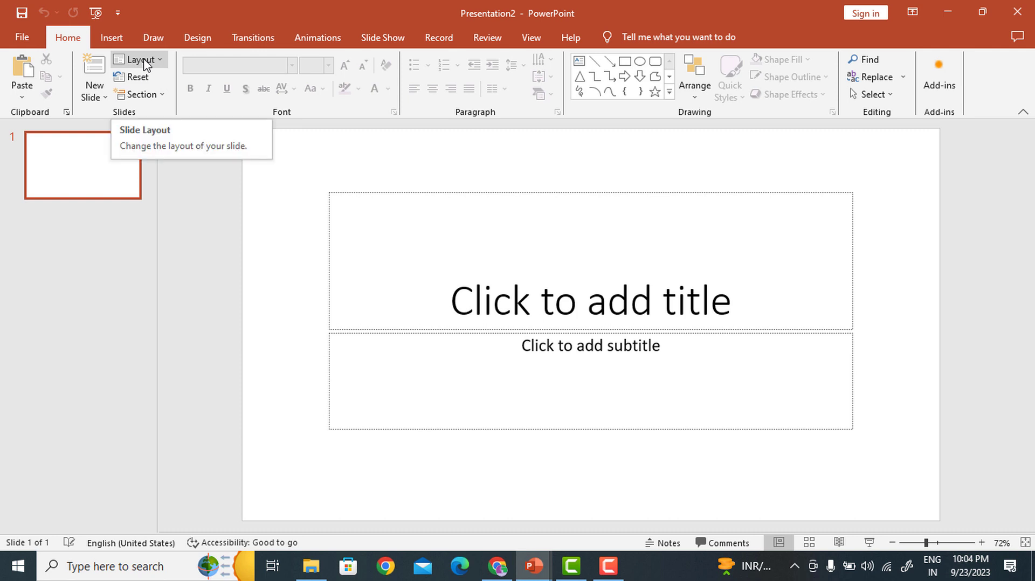
# - Switch the first slide to the Blank layout with no placeholders
pyautogui.click(138, 59)
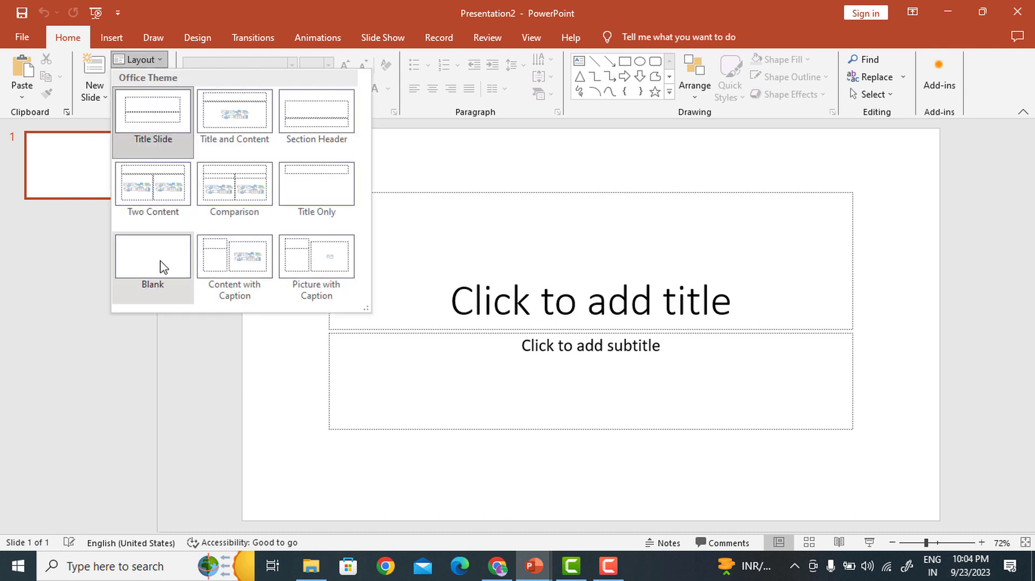
pyautogui.click(153, 258)
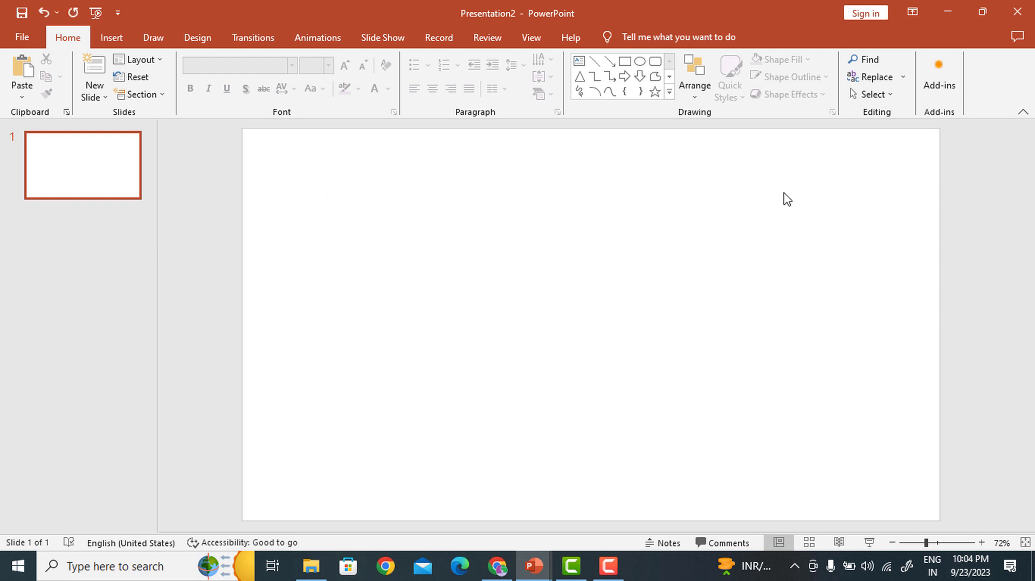
pyautogui.moveTo(504, 204)
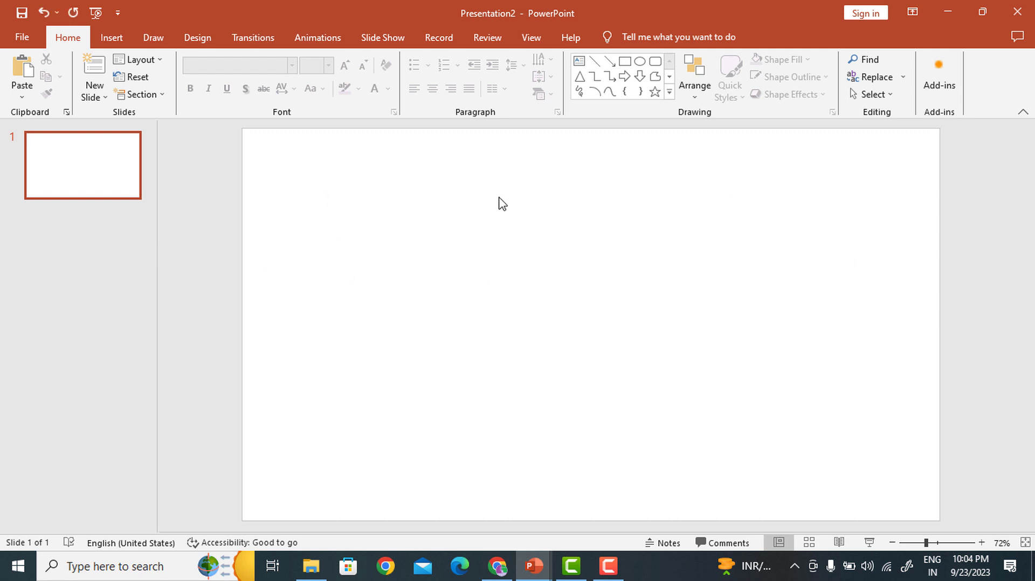
pyautogui.moveTo(197, 37)
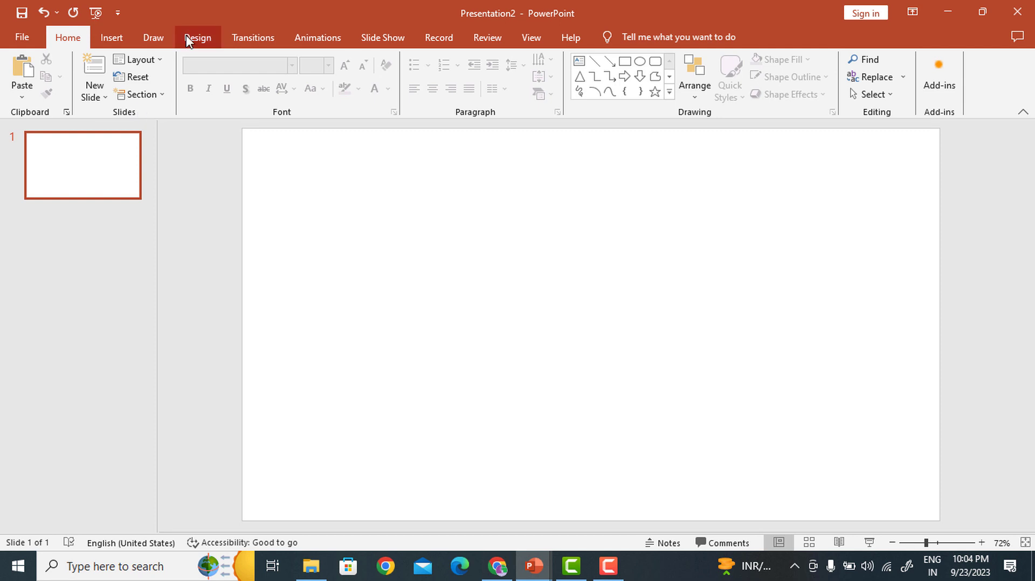
# - Give the slide a solid dark grey background fill via Format Background
pyautogui.click(196, 37)
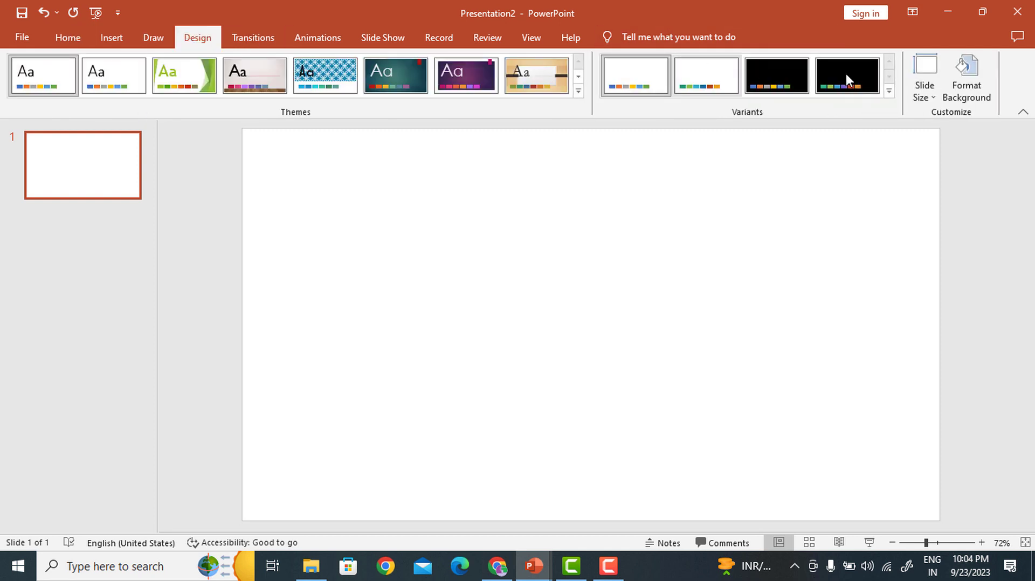
pyautogui.moveTo(966, 76)
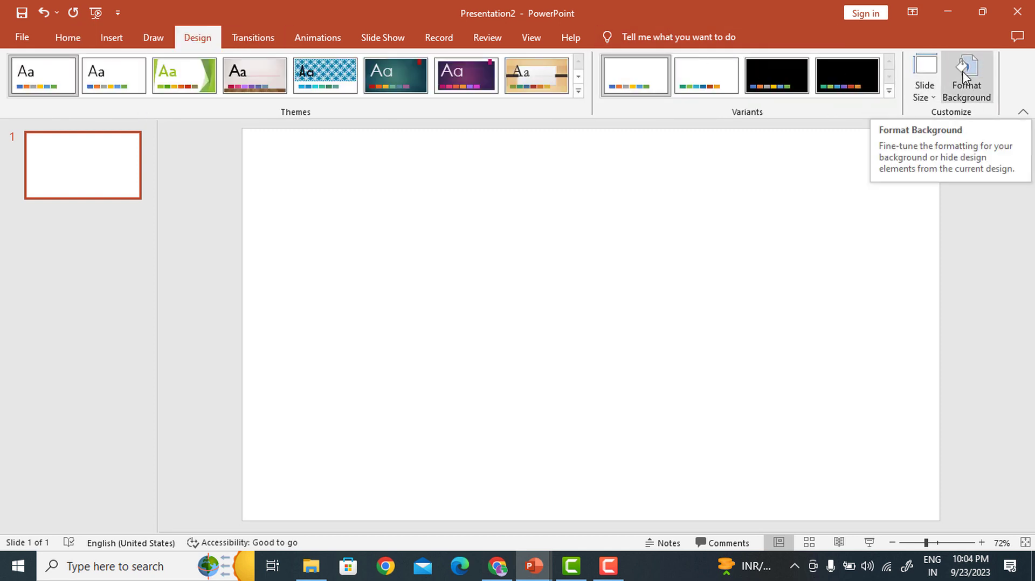
pyautogui.click(966, 76)
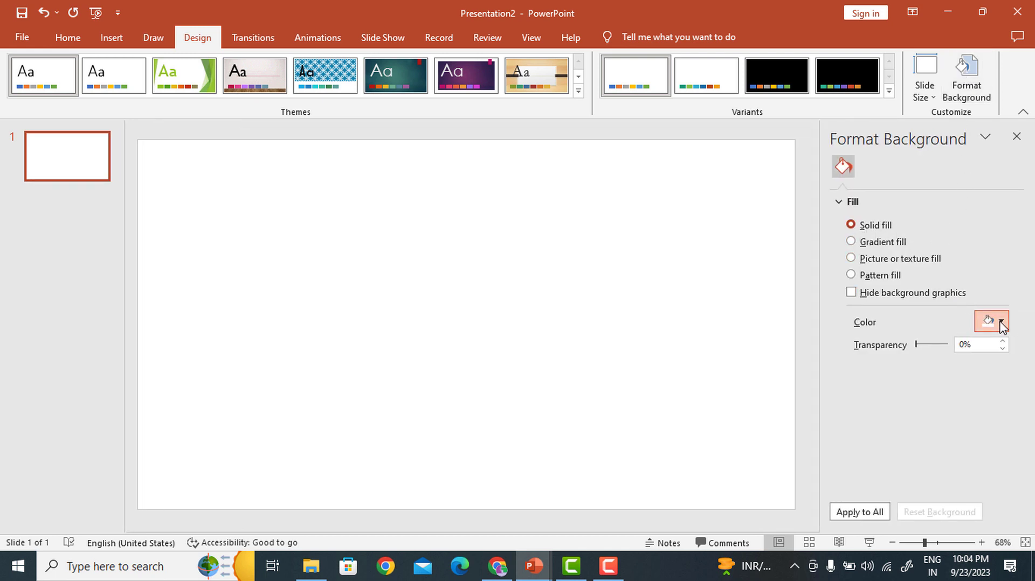
pyautogui.click(1000, 321)
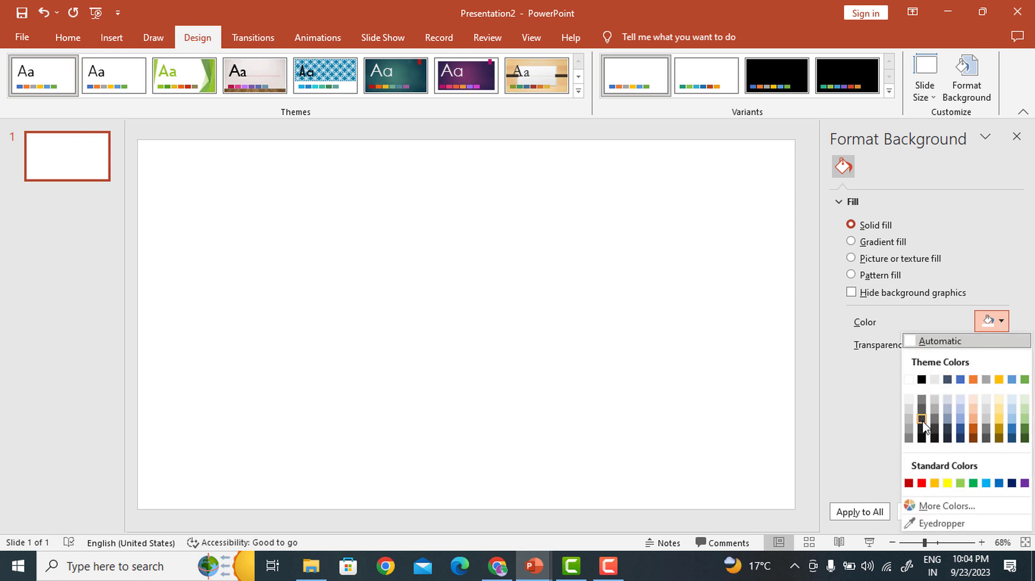
pyautogui.click(923, 422)
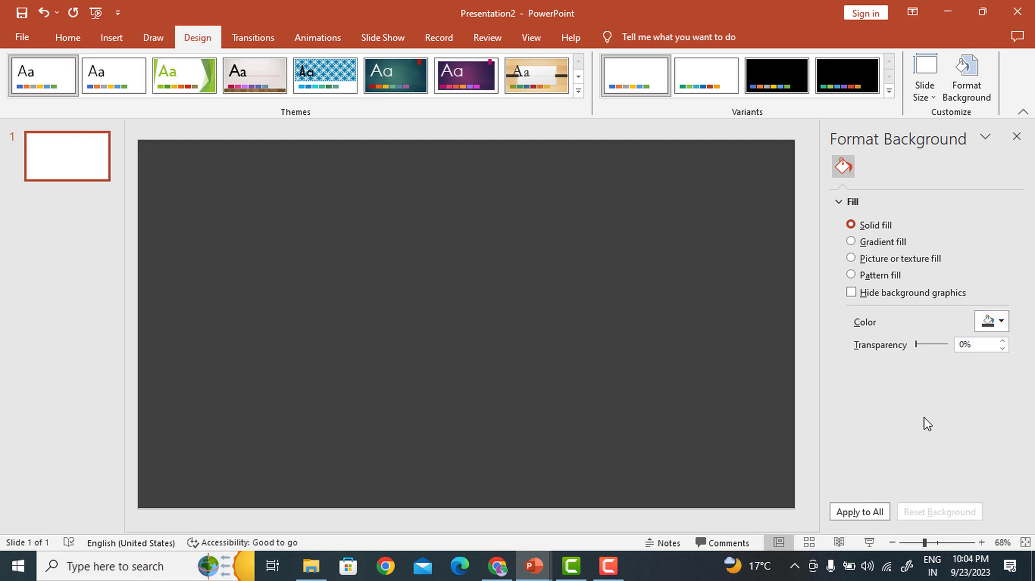
pyautogui.click(859, 511)
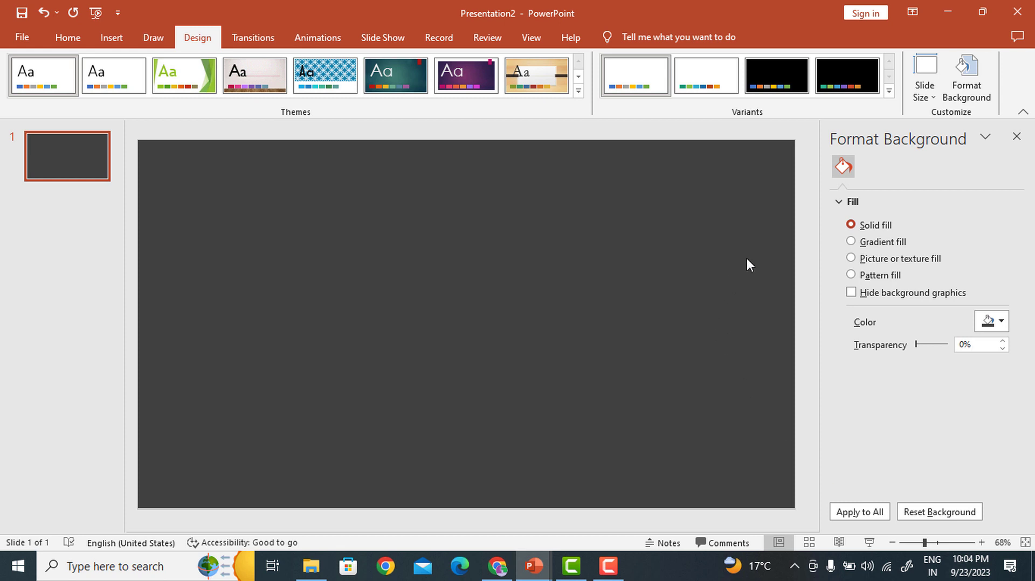
pyautogui.moveTo(111, 36)
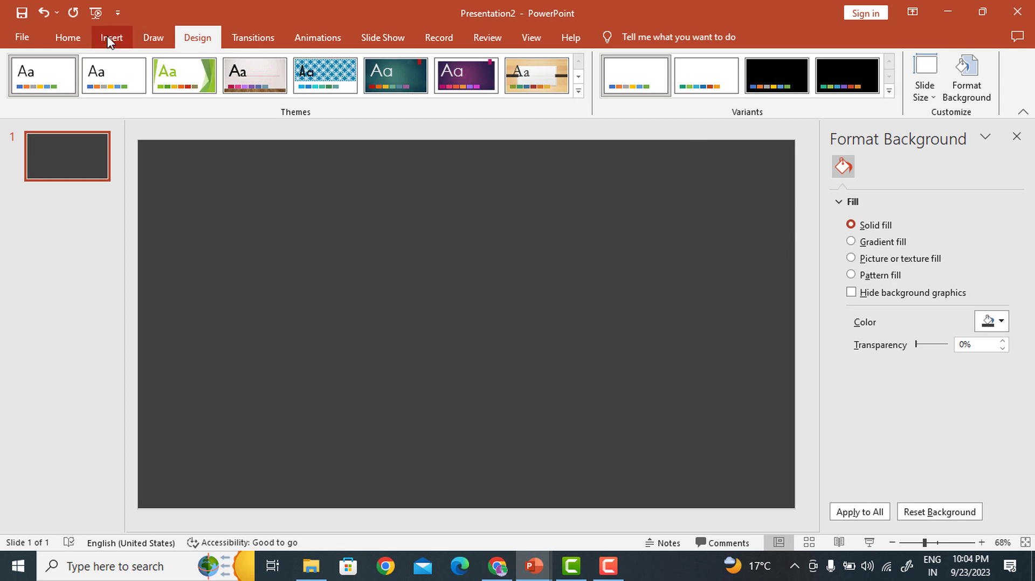
# - Search the stock 3D models for 'globe' and choose the Earth globe with blue oceans
pyautogui.click(111, 37)
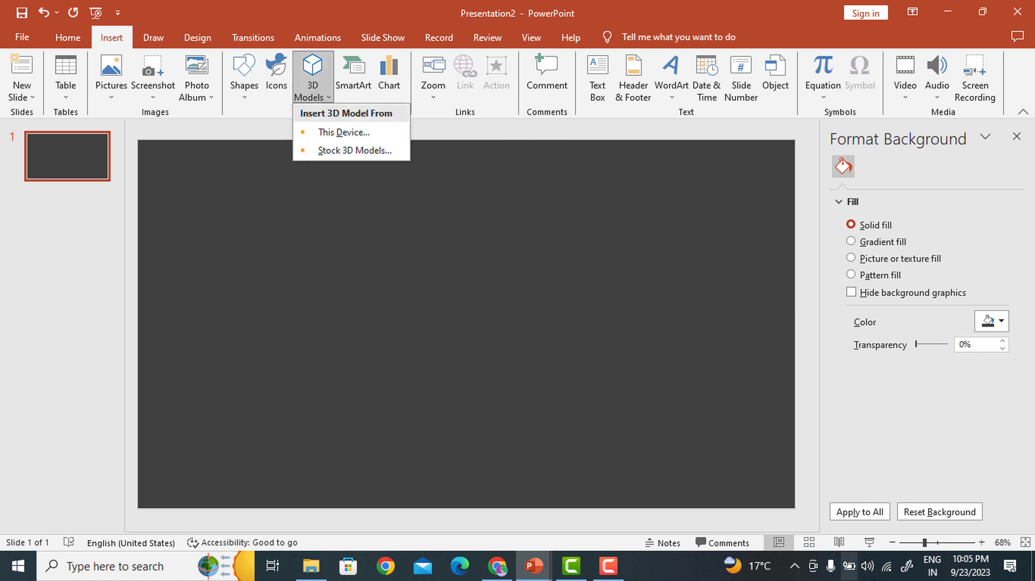
pyautogui.moveTo(883, 565)
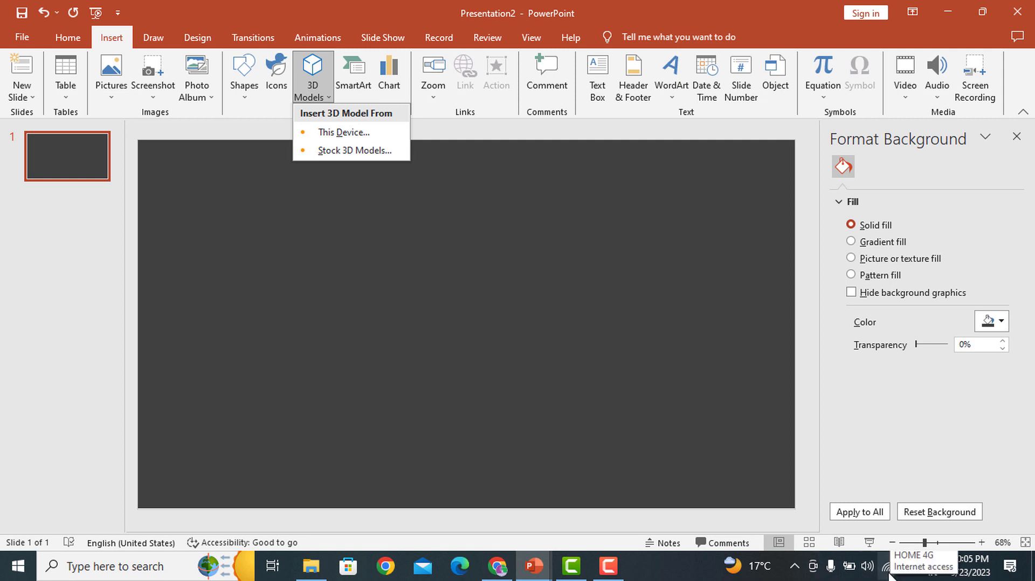
pyautogui.moveTo(357, 151)
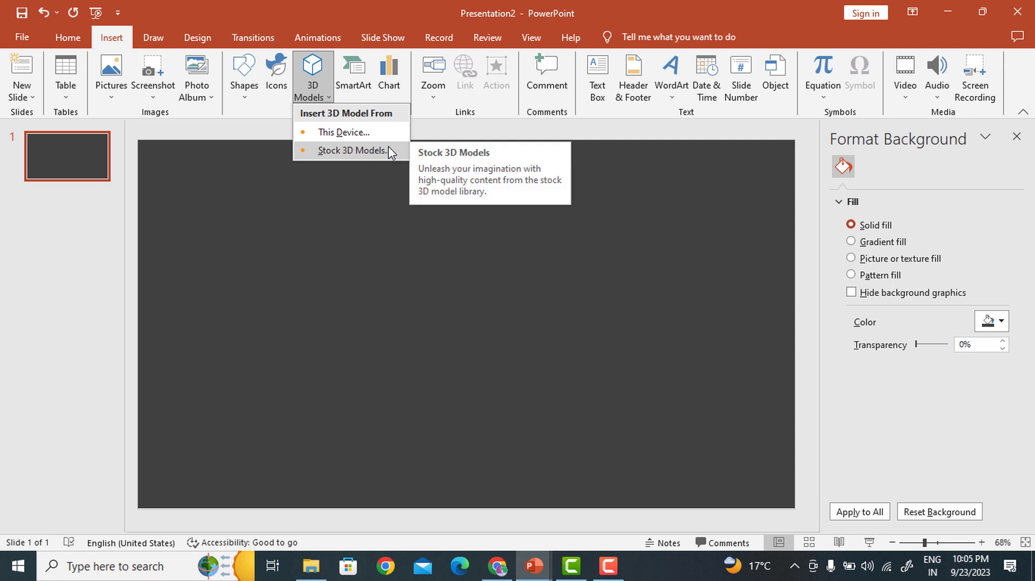
pyautogui.click(351, 150)
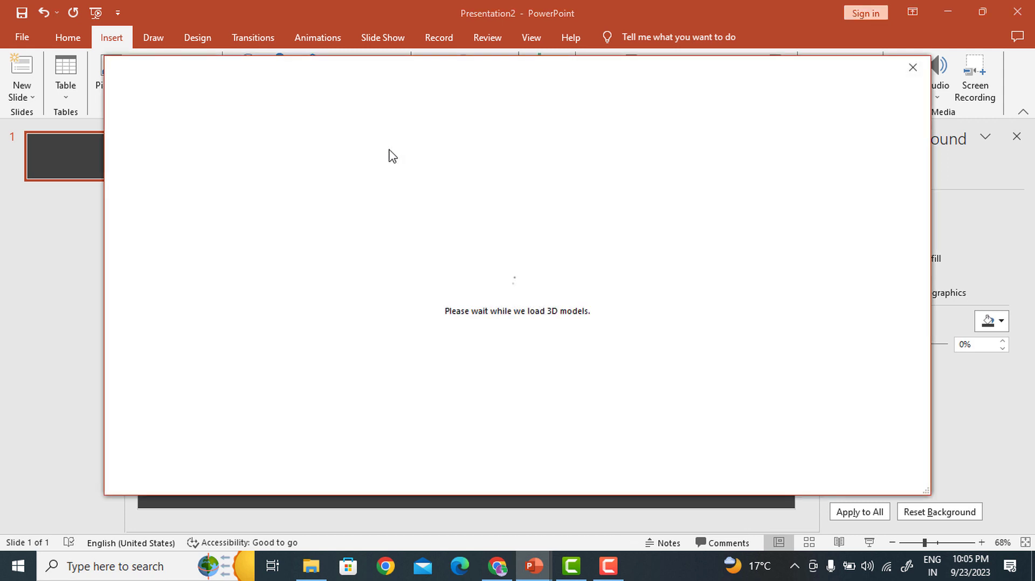
pyautogui.moveTo(596, 324)
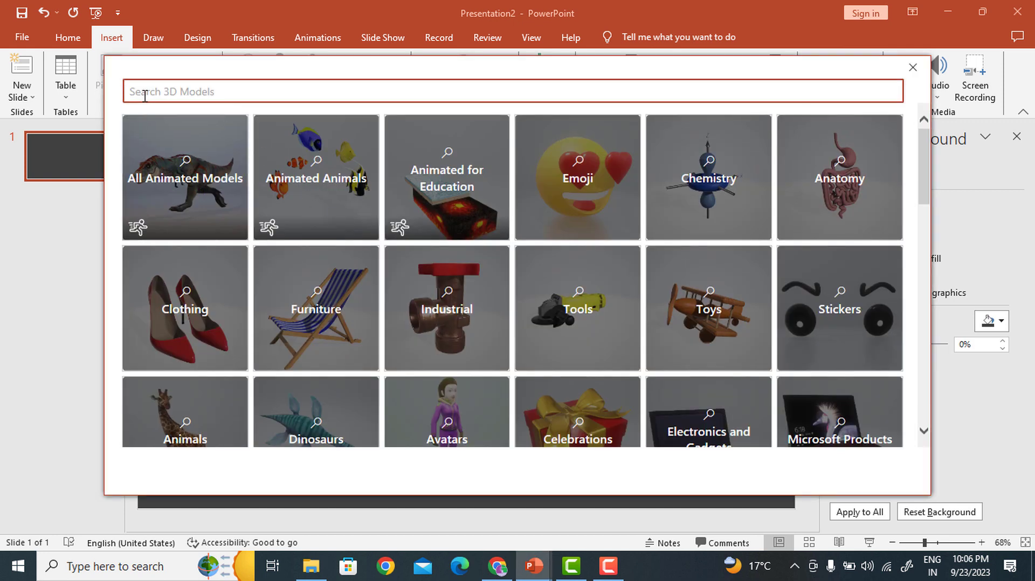
pyautogui.write('g')
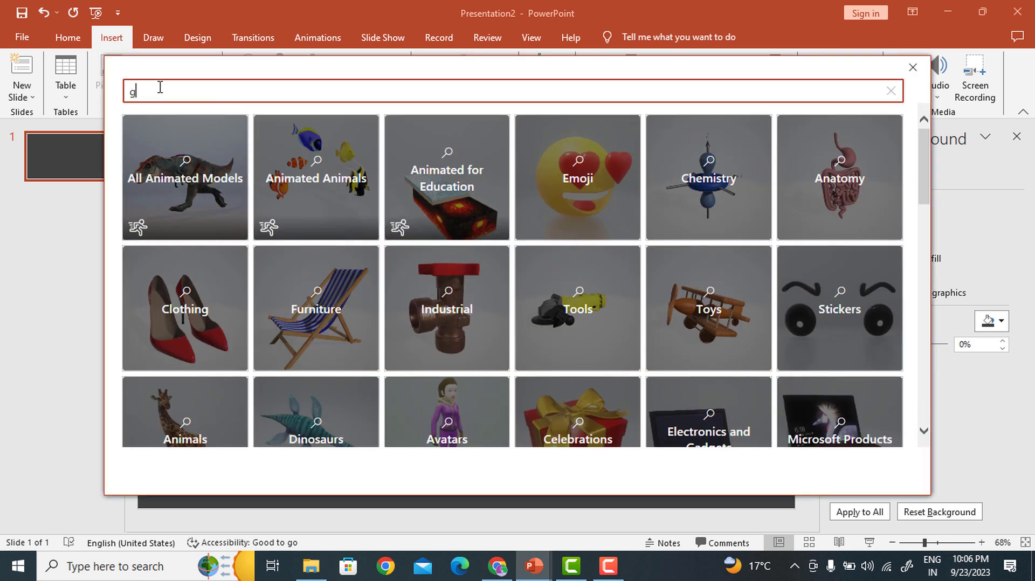
pyautogui.write('lobe')
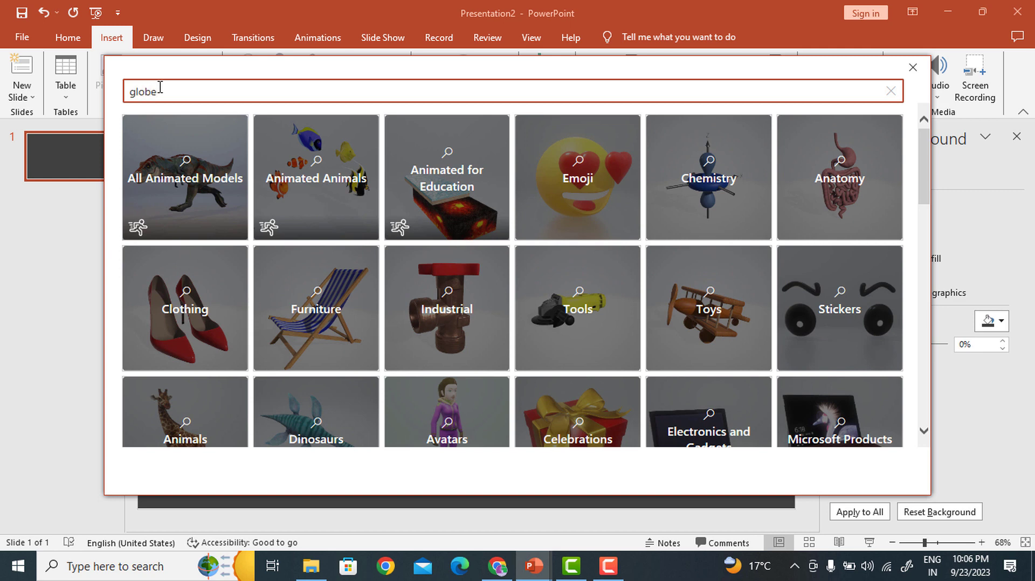
pyautogui.press('Return')
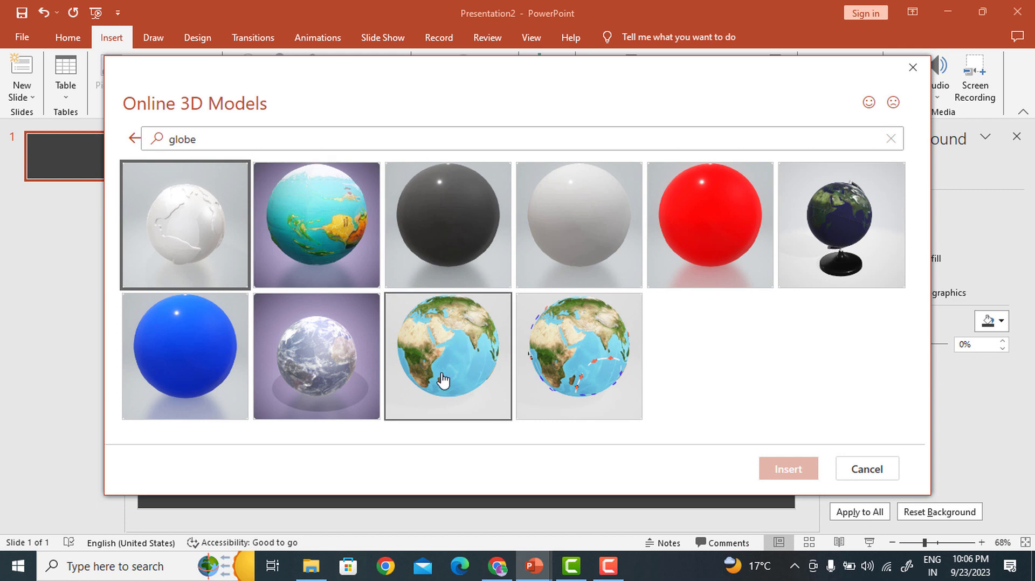
pyautogui.moveTo(436, 315)
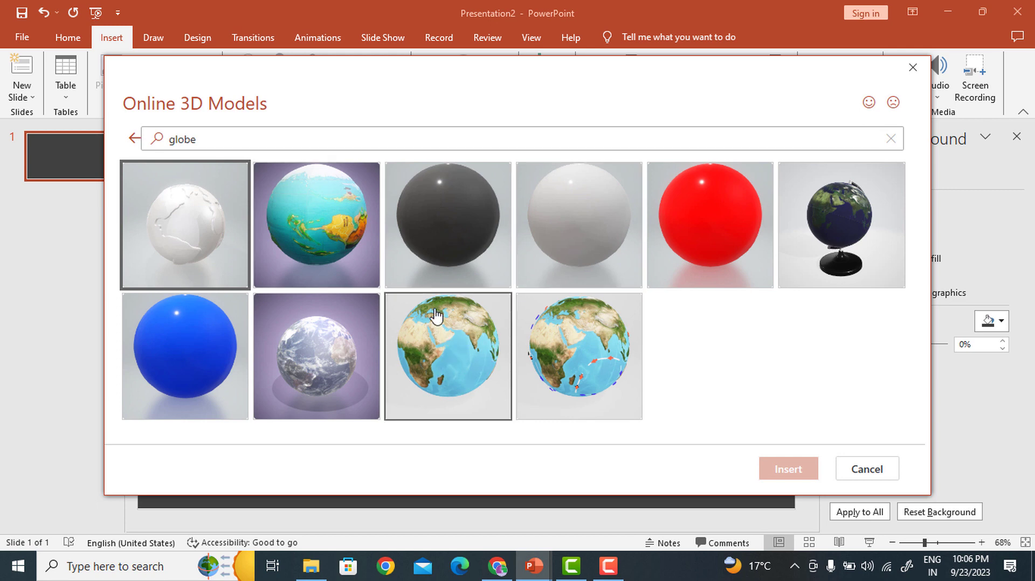
pyautogui.click(447, 356)
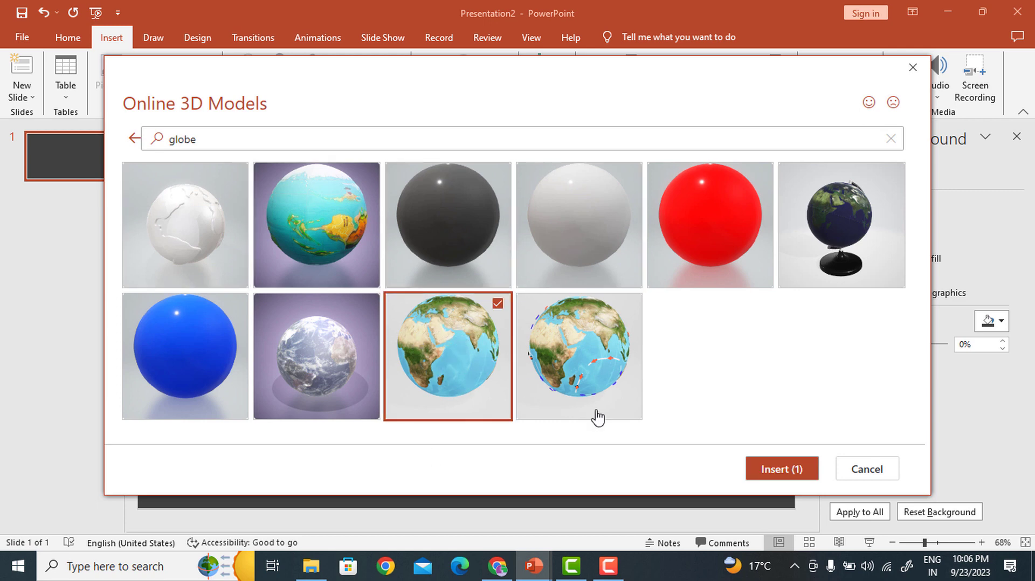
pyautogui.click(867, 469)
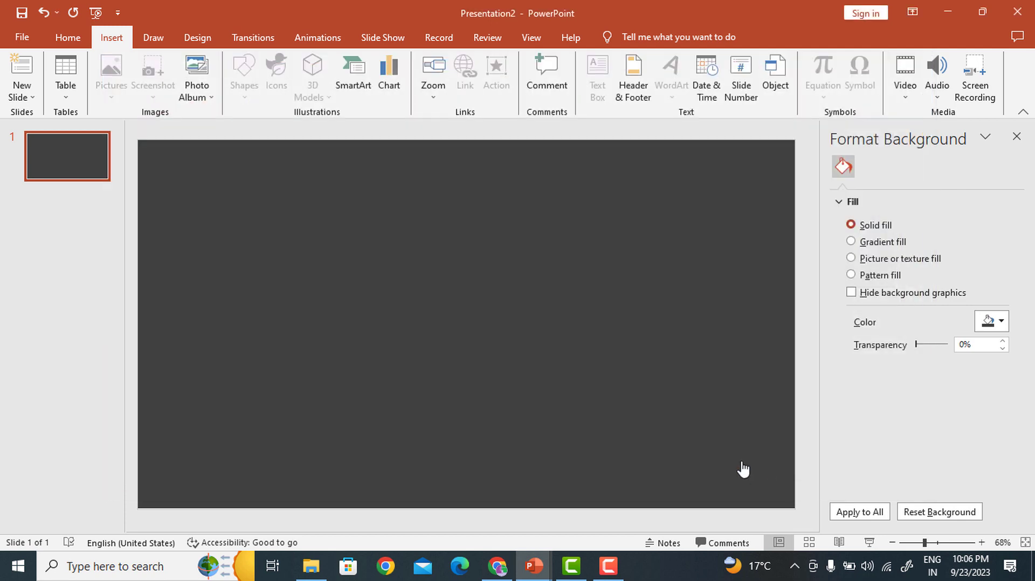
# - Insert the 3D globe onto the dark slide, enlarged and turned to show Asia
pyautogui.click(311, 77)
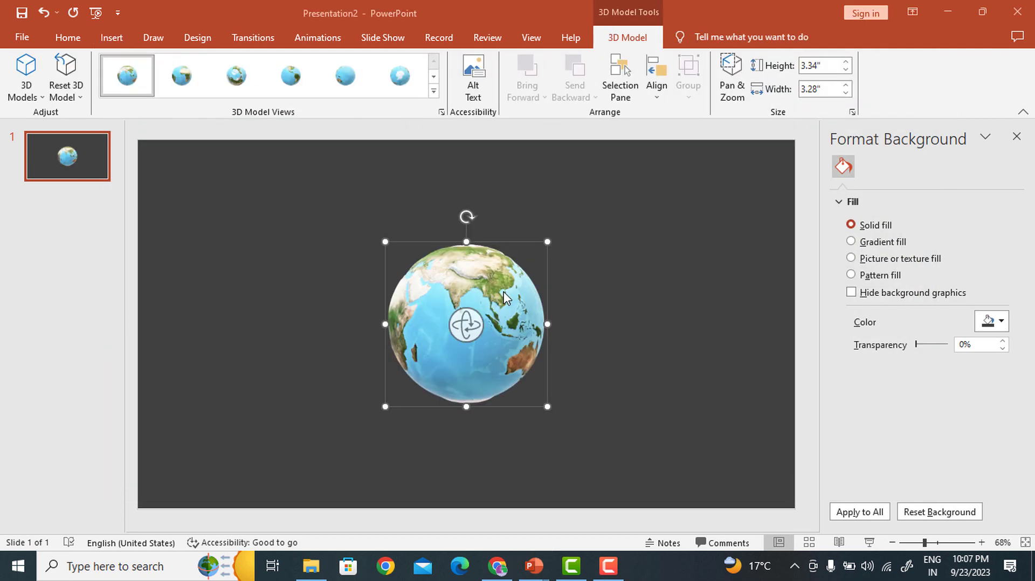
pyautogui.moveTo(388, 251)
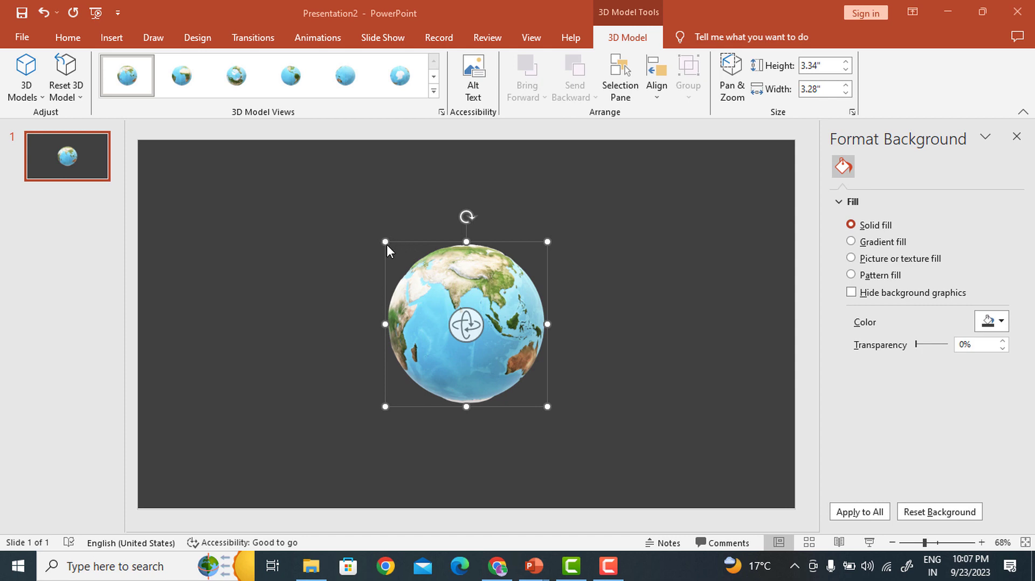
pyautogui.moveTo(549, 416)
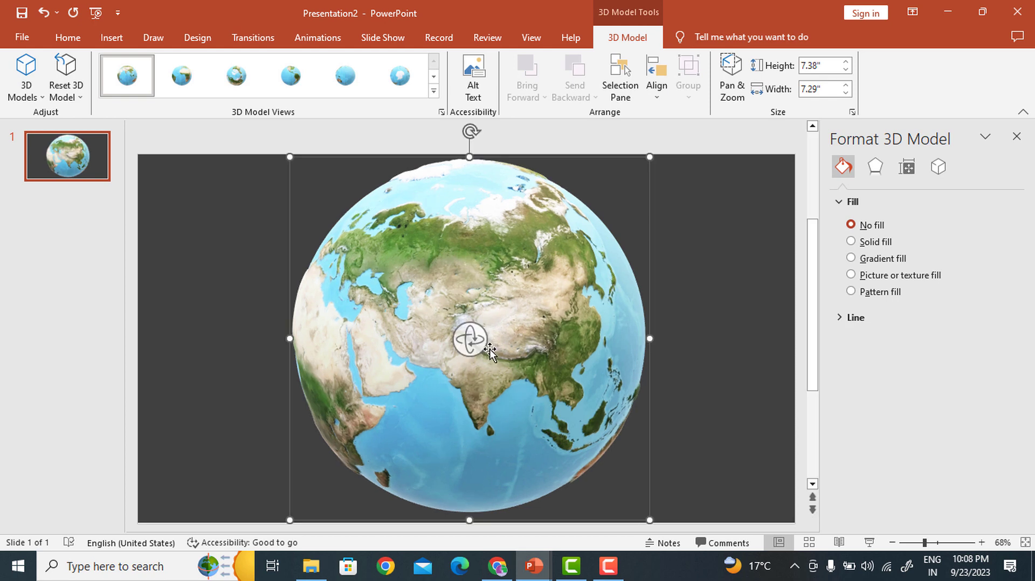
pyautogui.click(67, 37)
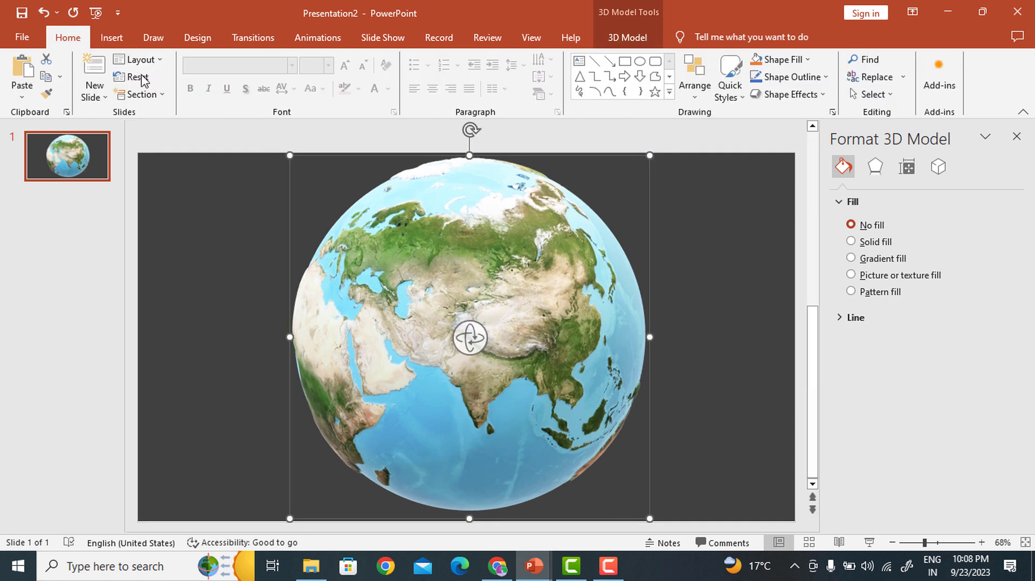
# - Add a black WordArt label reading 'Asia' over central Asia on the globe
pyautogui.click(111, 38)
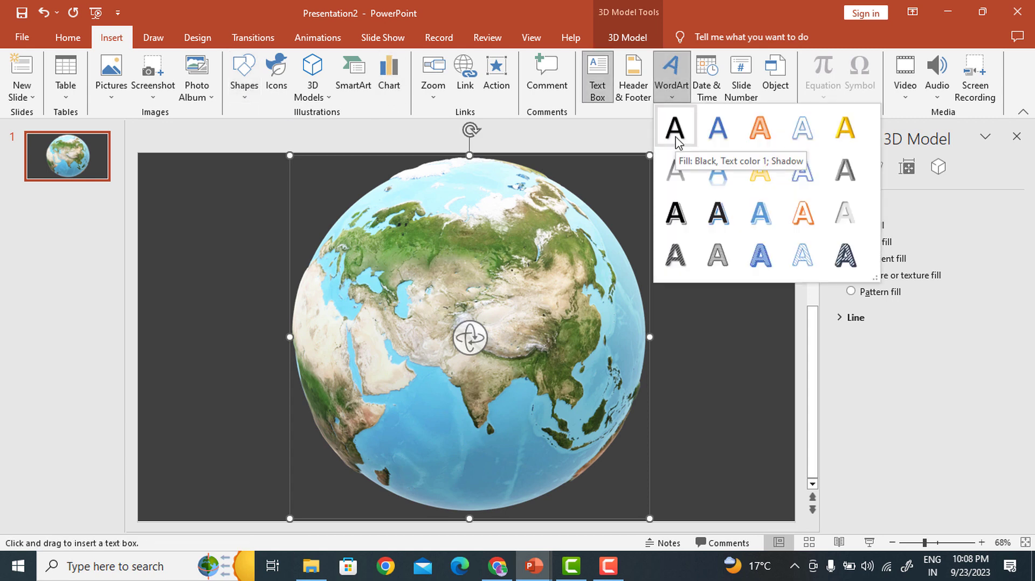
pyautogui.click(673, 125)
pyautogui.write('As')
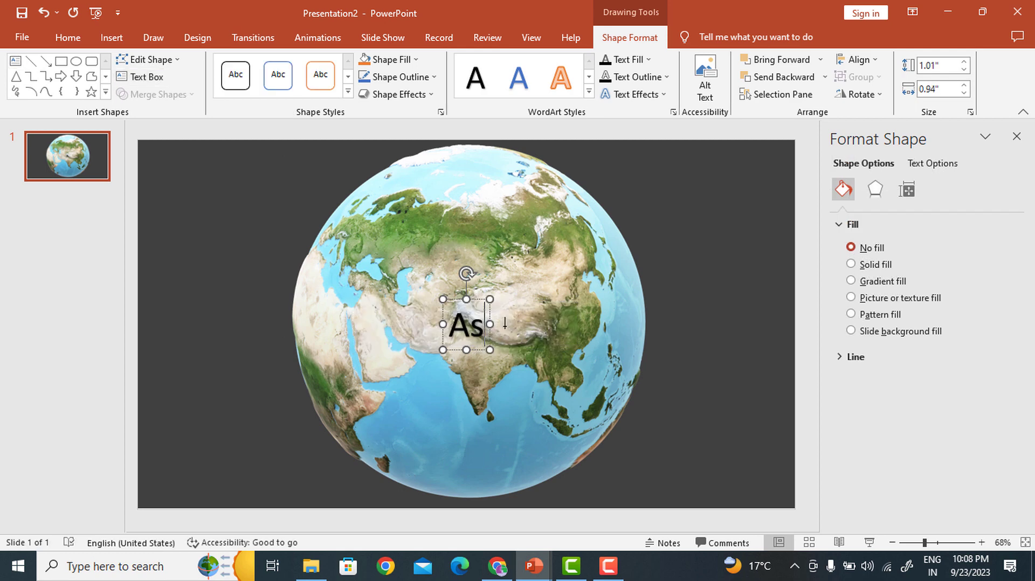
pyautogui.write('ia')
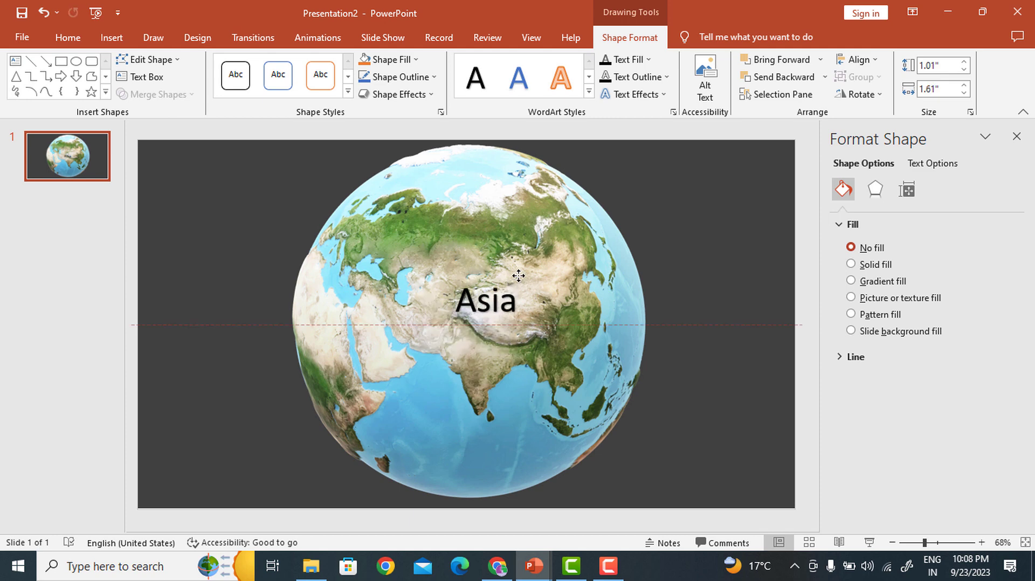
pyautogui.click(486, 301)
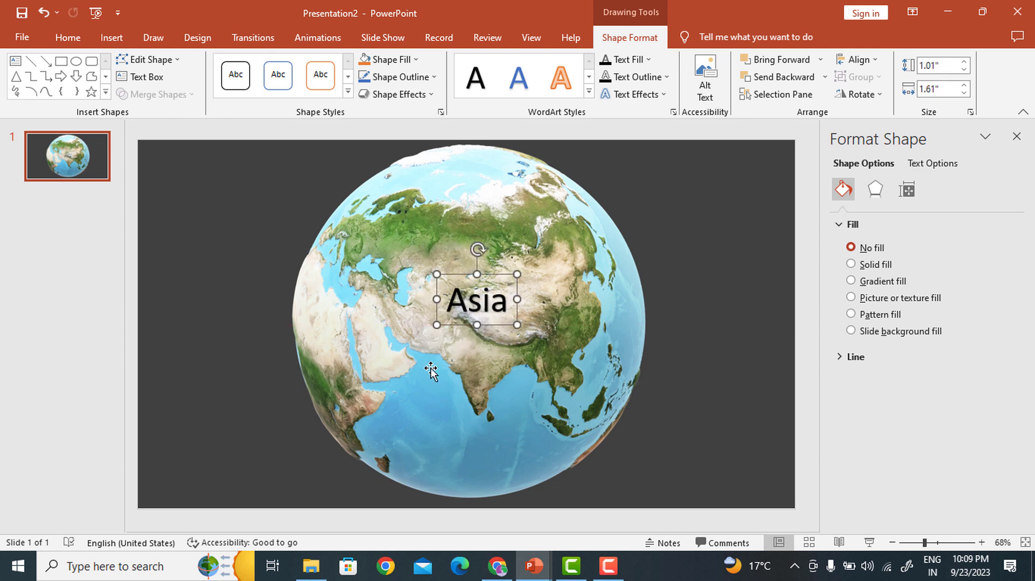
# - Duplicate the Asia slide and turn the new slide's globe to Africa
pyautogui.rightClick(65, 156)
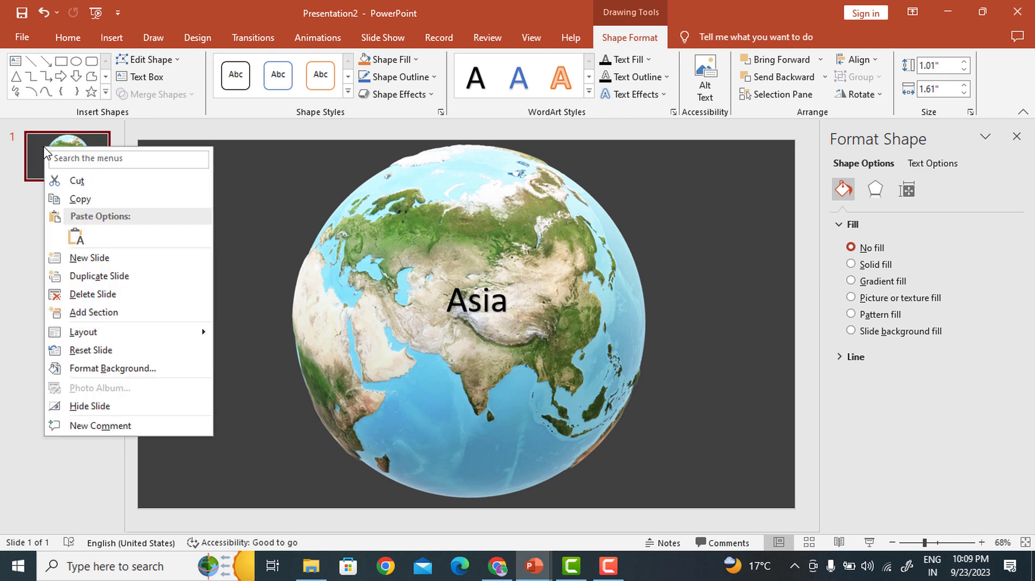
pyautogui.click(113, 369)
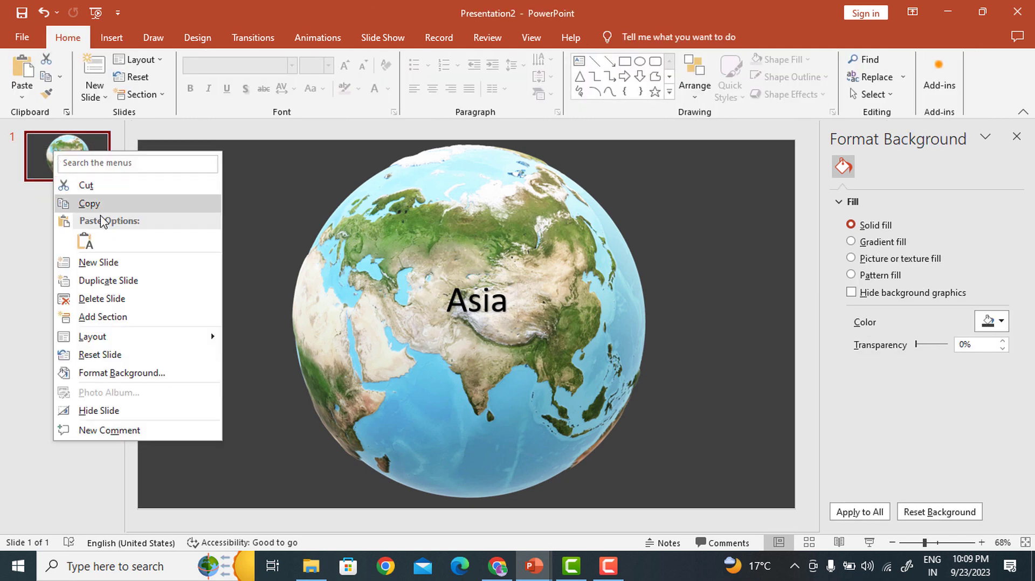
pyautogui.click(98, 262)
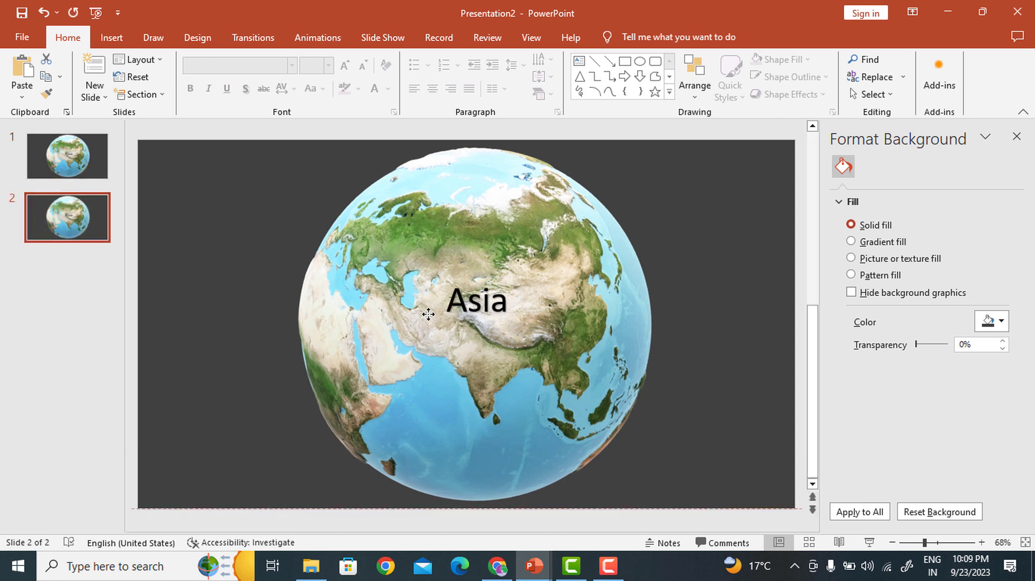
pyautogui.click(429, 315)
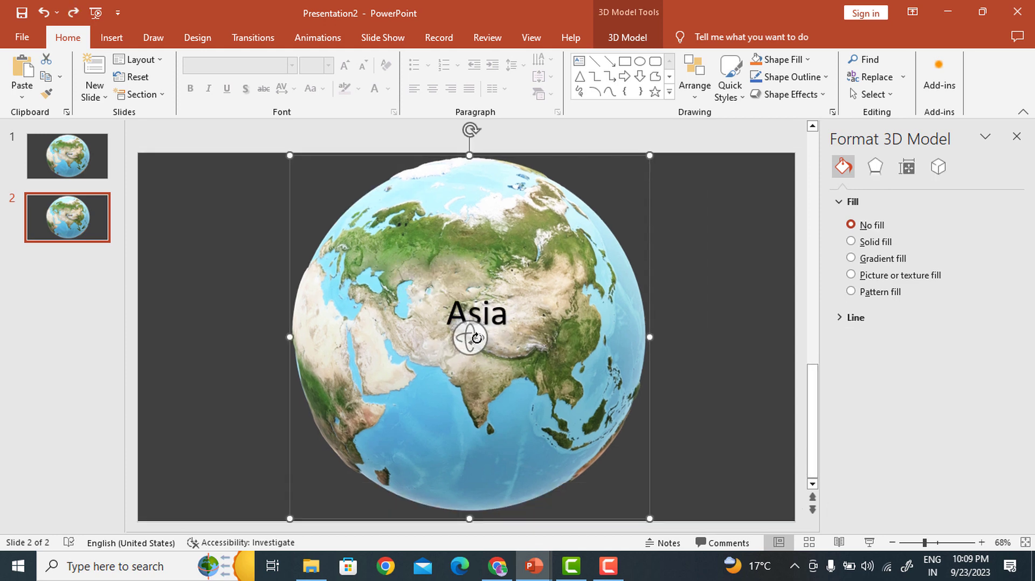
pyautogui.moveTo(509, 363)
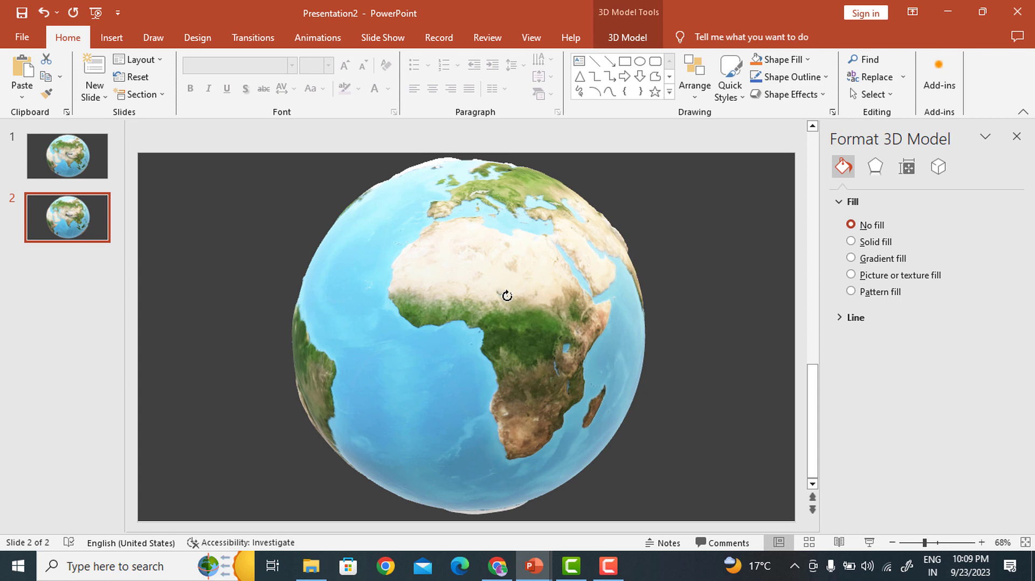
# - Retype the label as 'Africa', widen it to one line and place it above the continent
pyautogui.click(506, 295)
pyautogui.write('Asi')
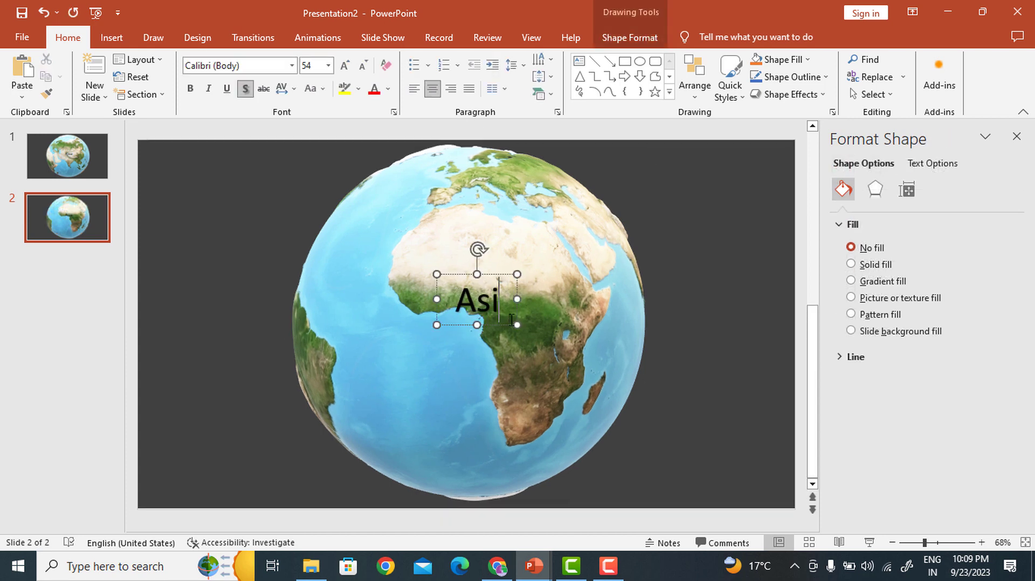
pyautogui.write('Af')
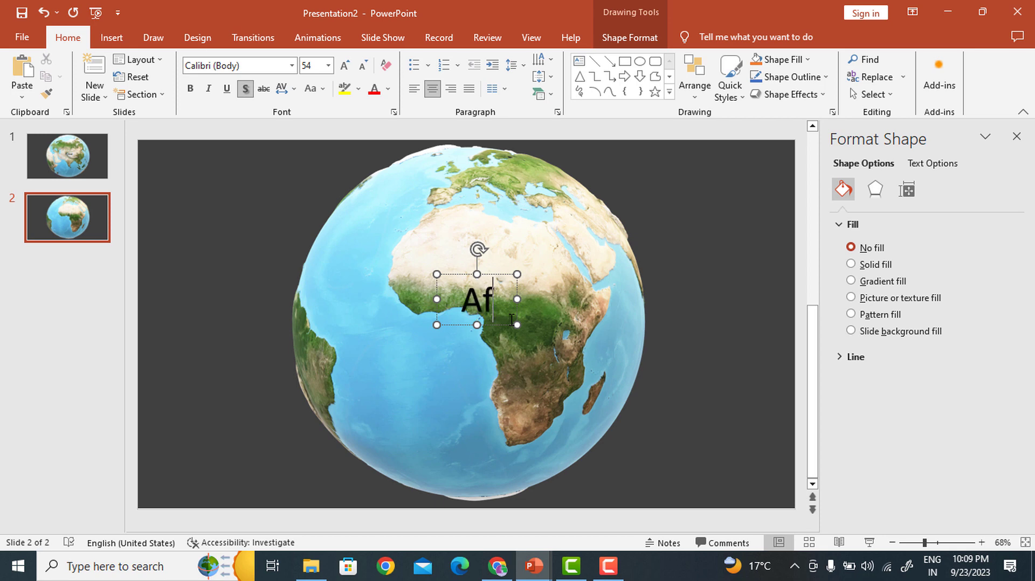
pyautogui.write('rica')
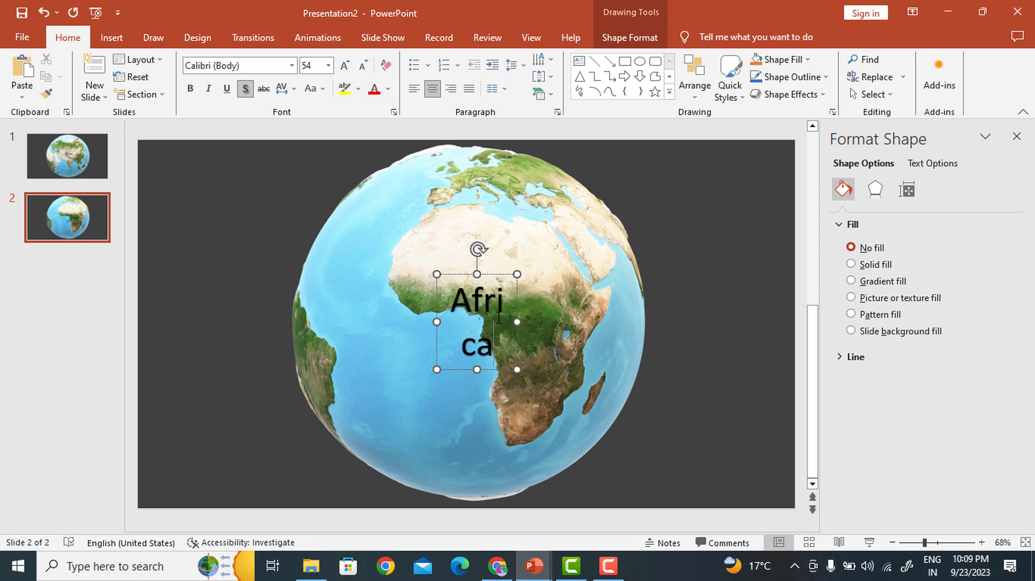
pyautogui.doubleClick(475, 314)
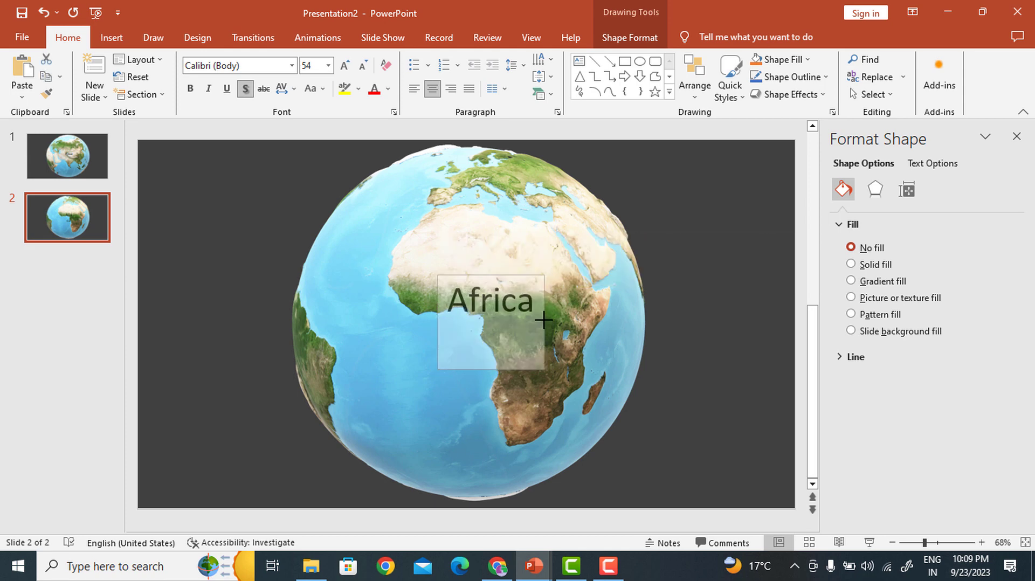
pyautogui.click(489, 310)
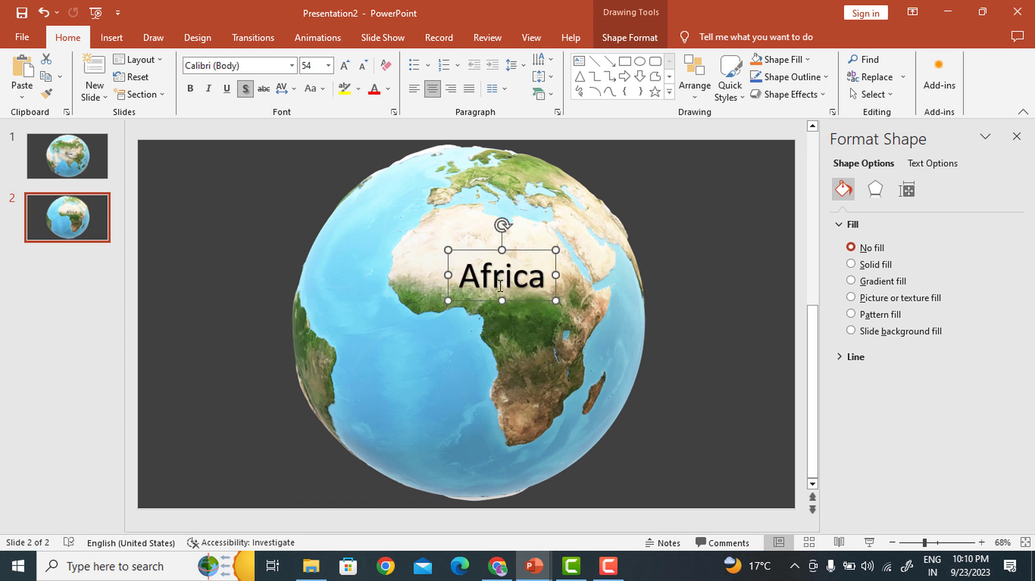
pyautogui.moveTo(543, 294)
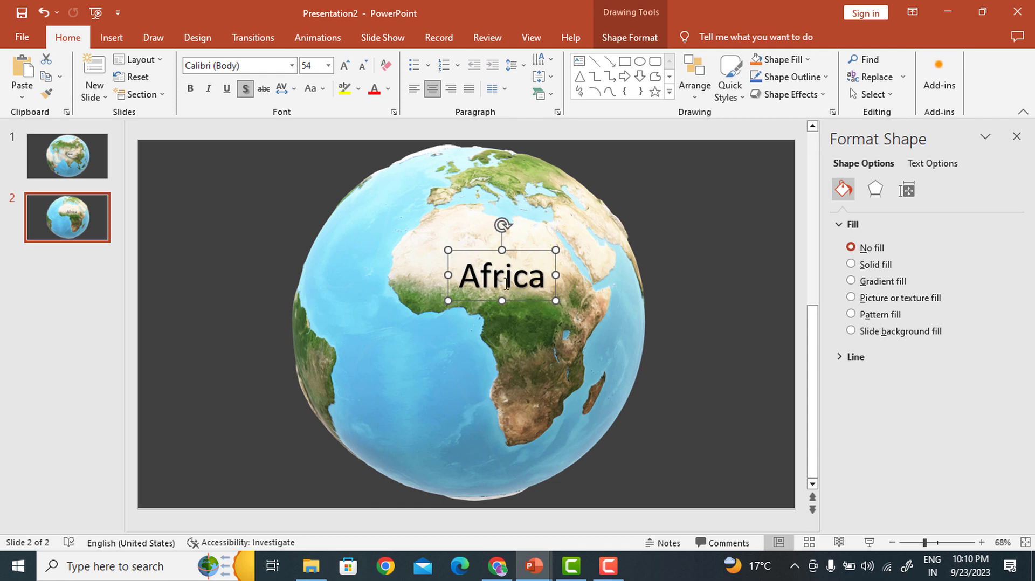
pyautogui.moveTo(503, 362)
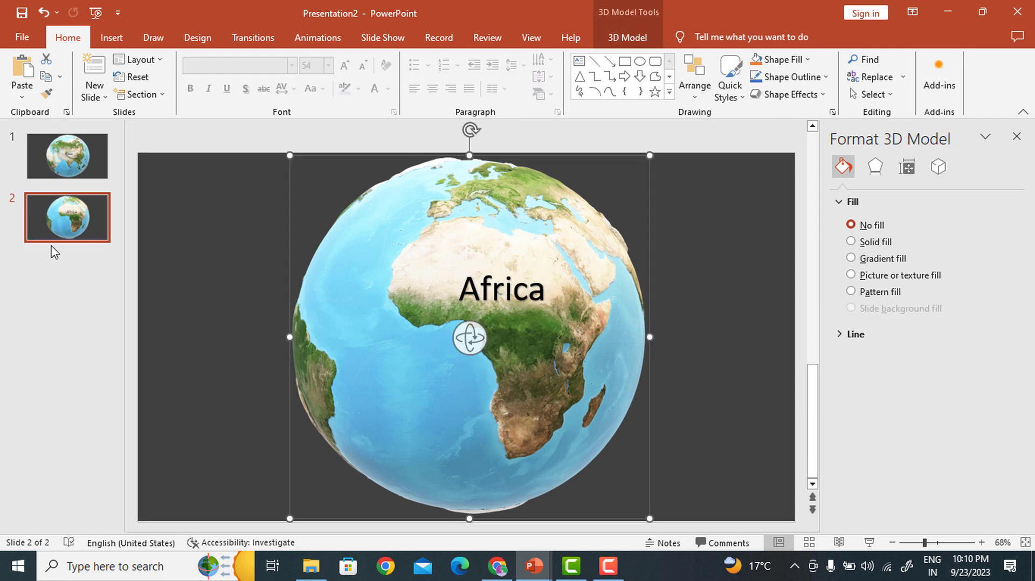
# - Duplicate the Africa slide, turn the globe to Europe and relabel it 'Europe'
pyautogui.rightClick(69, 218)
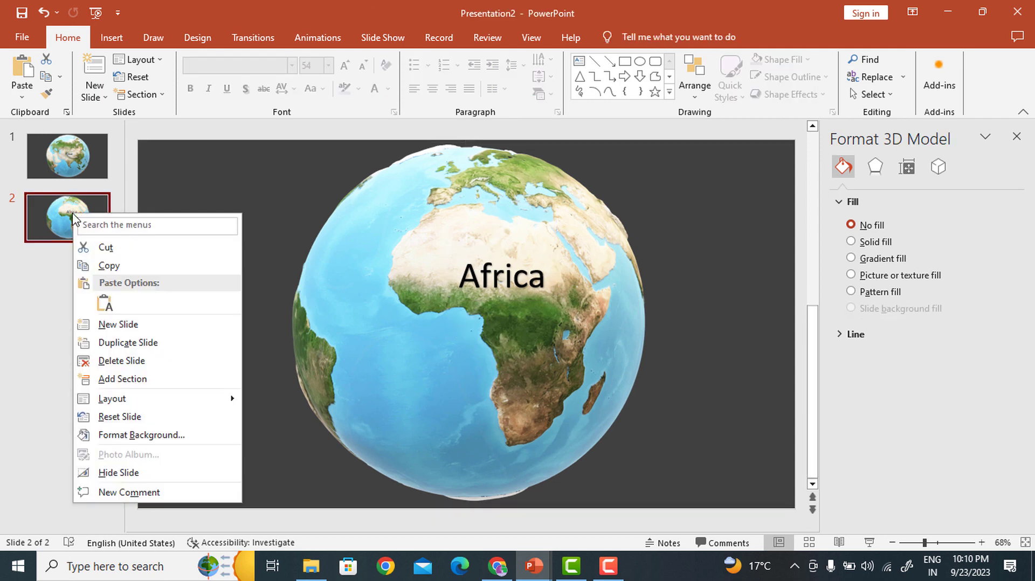
pyautogui.click(142, 435)
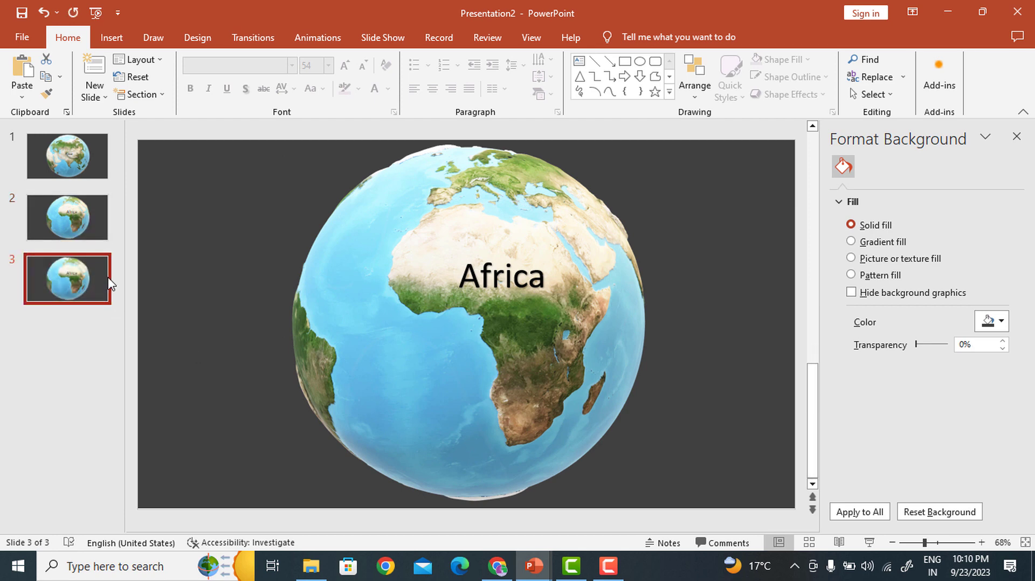
pyautogui.click(469, 323)
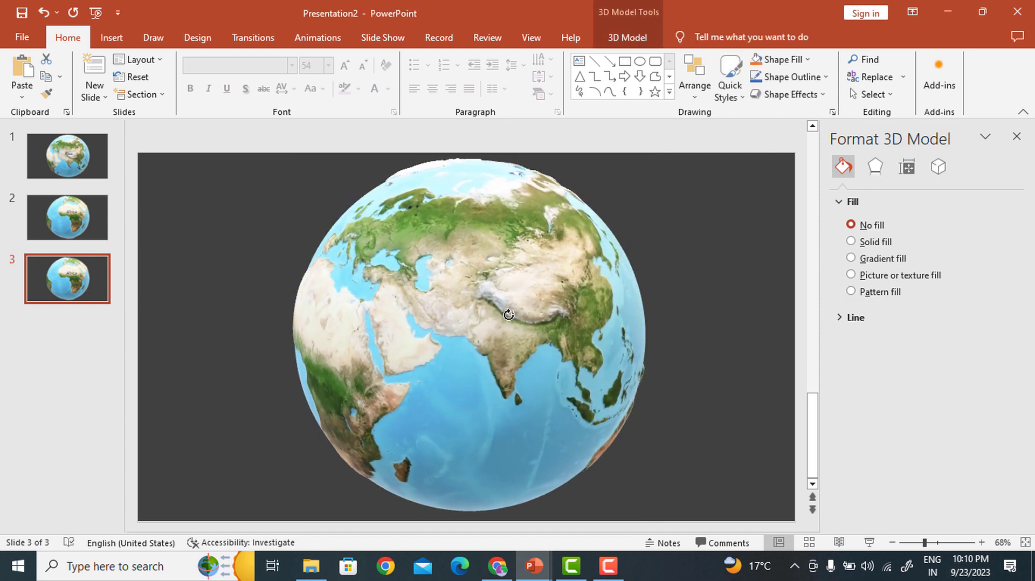
pyautogui.click(507, 314)
pyautogui.write('E')
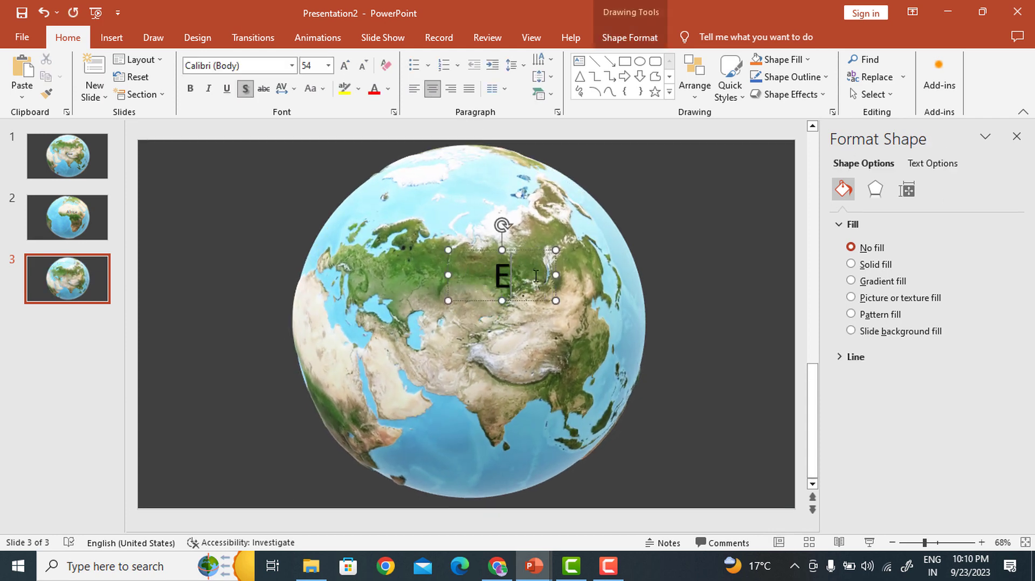
pyautogui.write('urope')
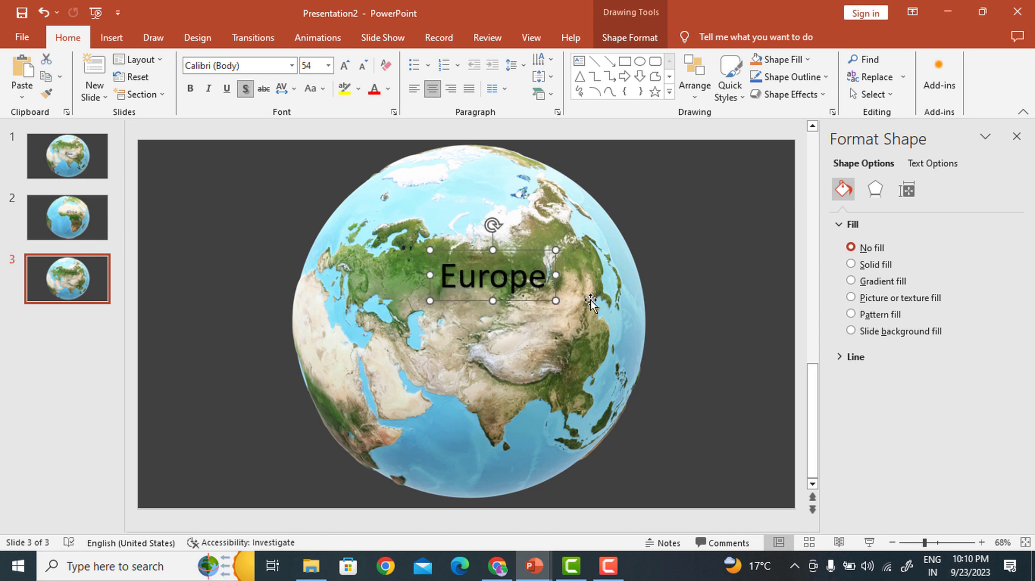
# - Duplicate slide 3, turn the globe to North America and relabel it 'North America'
pyautogui.rightClick(67, 278)
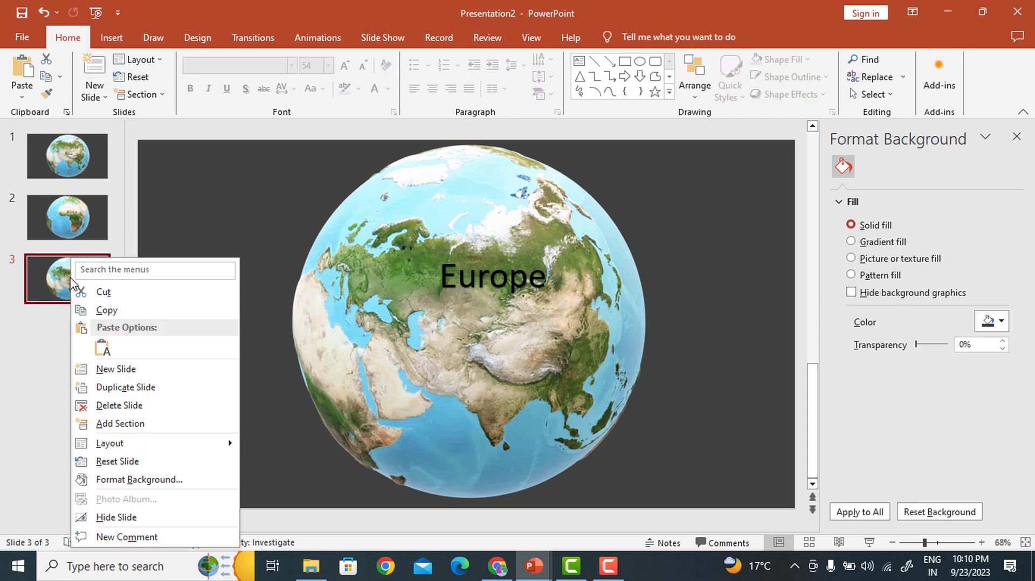
pyautogui.click(124, 387)
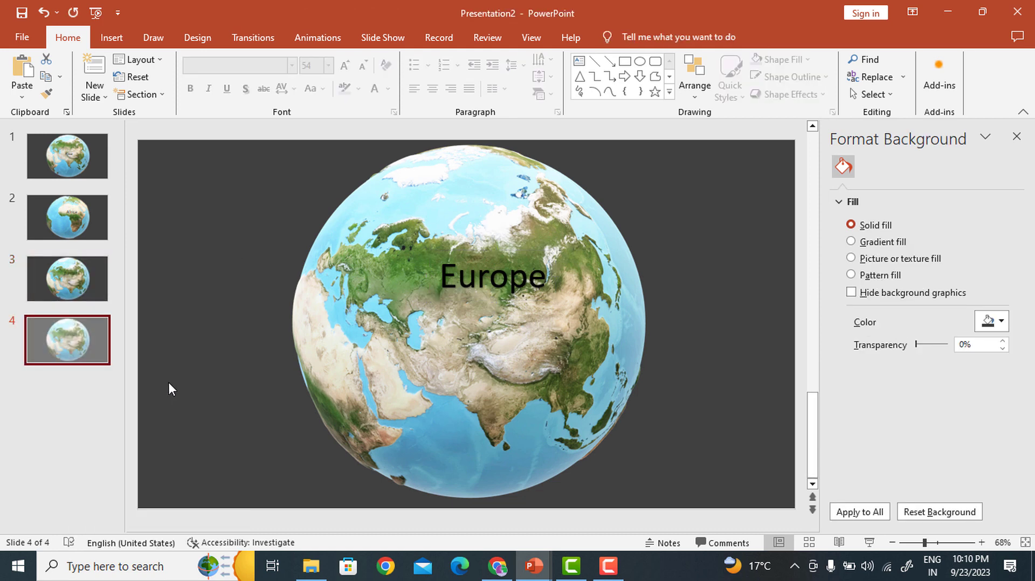
pyautogui.click(469, 330)
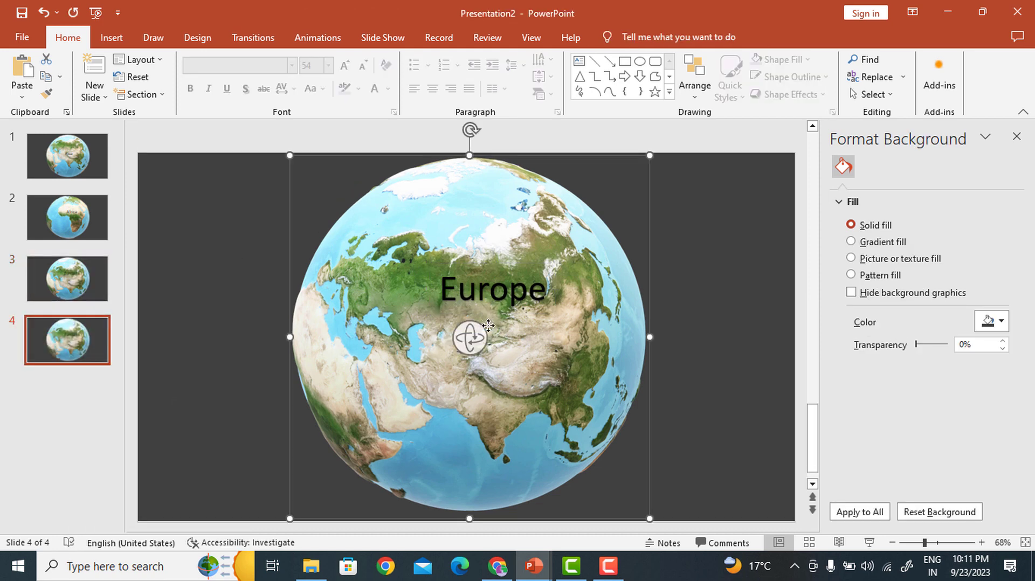
pyautogui.click(469, 330)
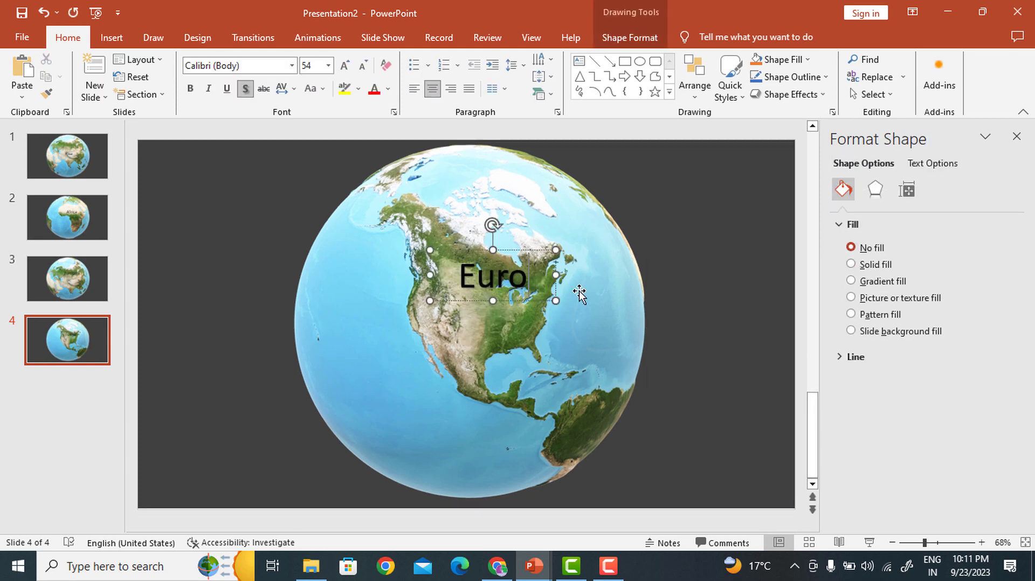
pyautogui.write('Nor')
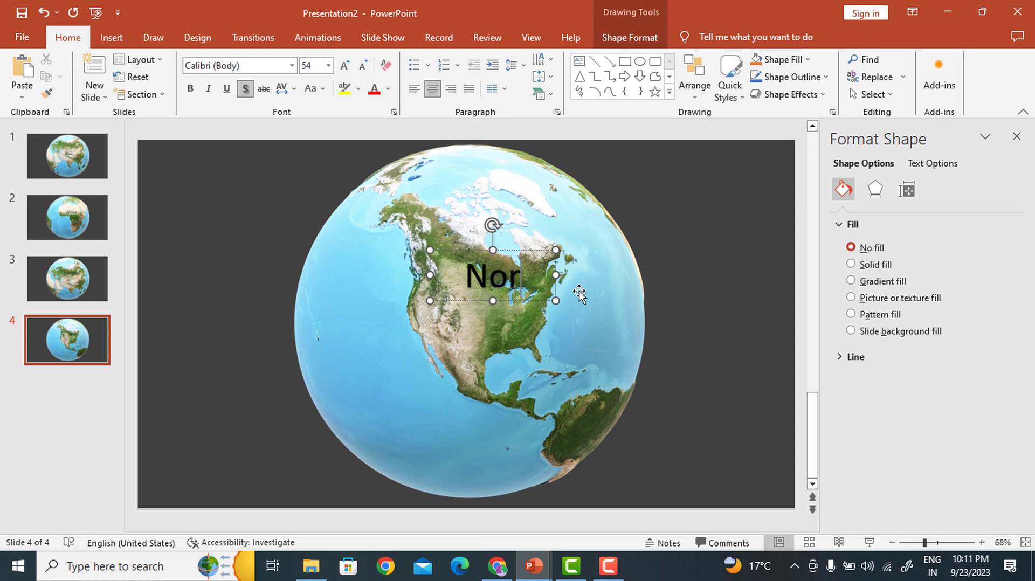
pyautogui.write('th')
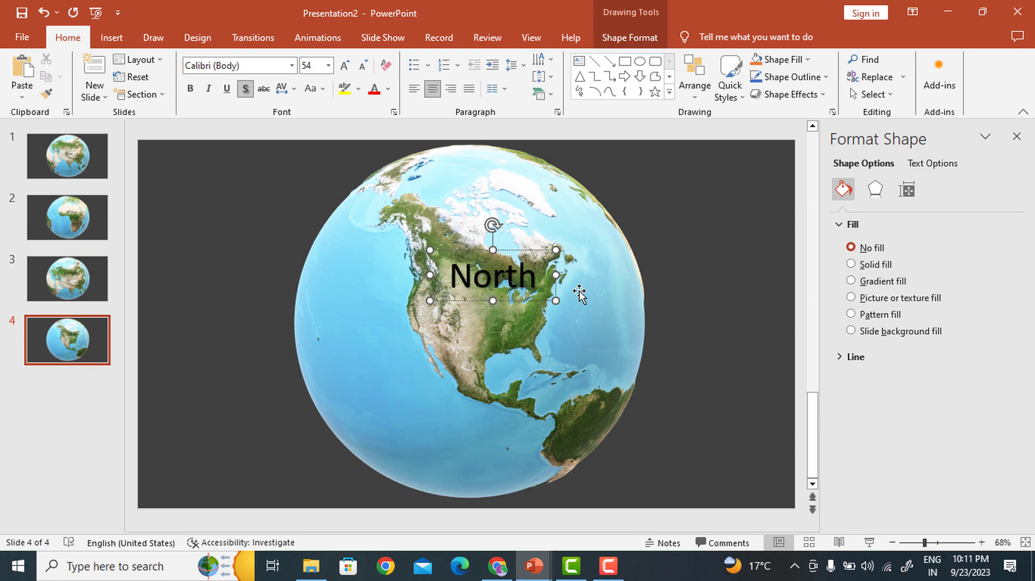
pyautogui.write('America')
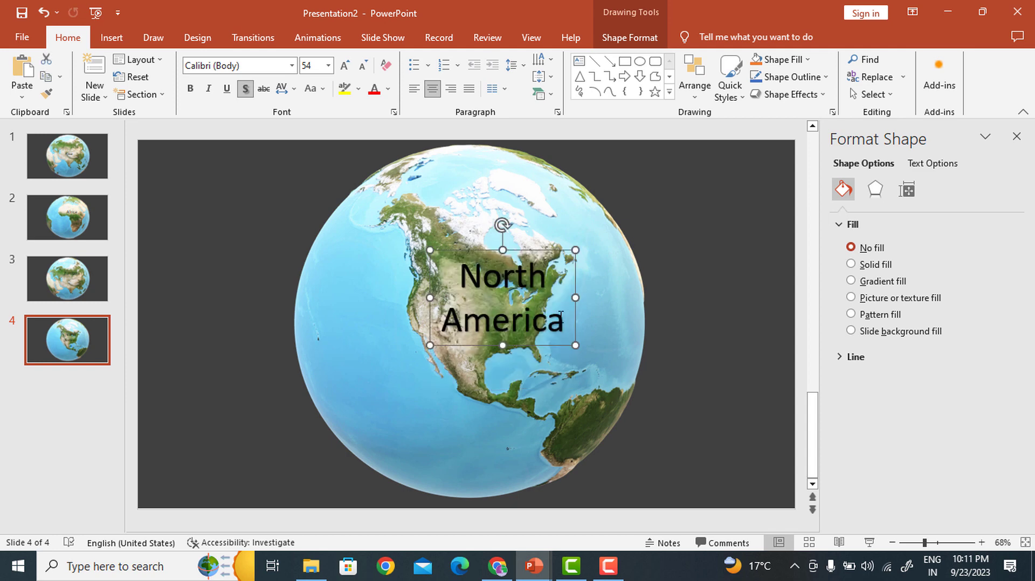
pyautogui.click(362, 66)
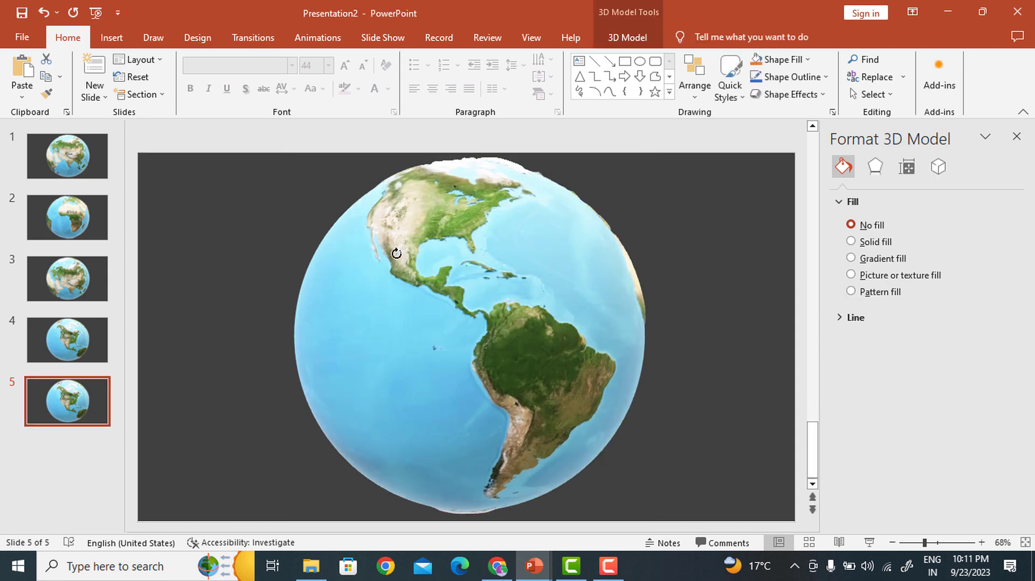
# - Turn slide 5's globe to face South America and start editing its label
pyautogui.moveTo(396, 253); pyautogui.dragTo(429, 251)
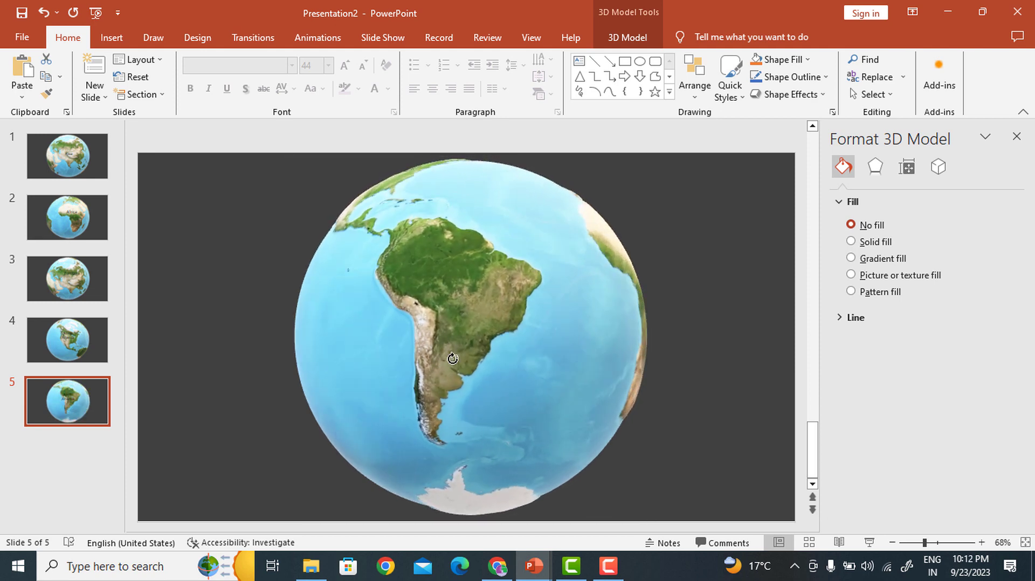
pyautogui.click(453, 357)
pyautogui.write('America')
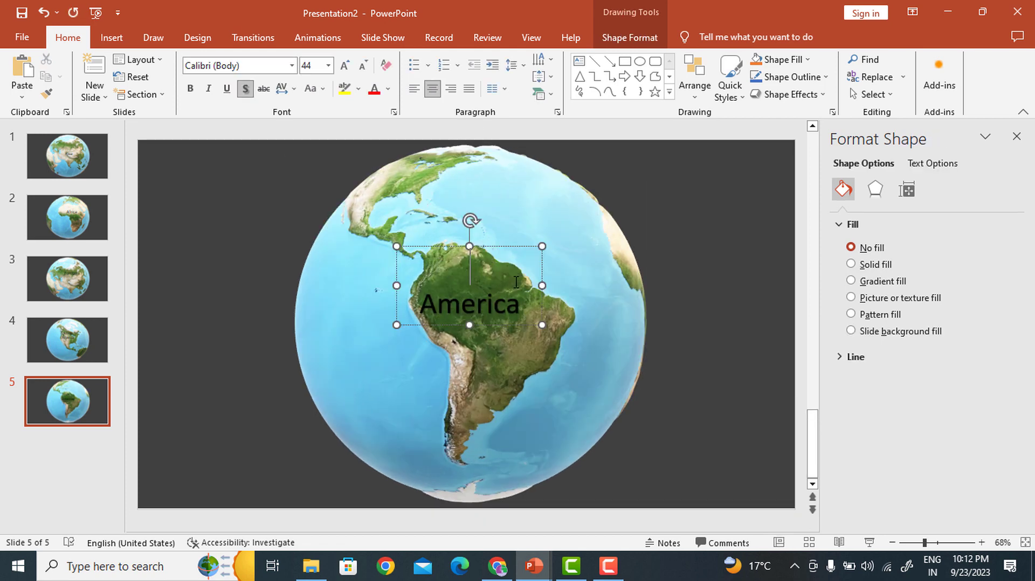
# - Finish the 'South America' label, duplicate slide 5 and relabel the sixth slide 'Australia'
pyautogui.write('South')
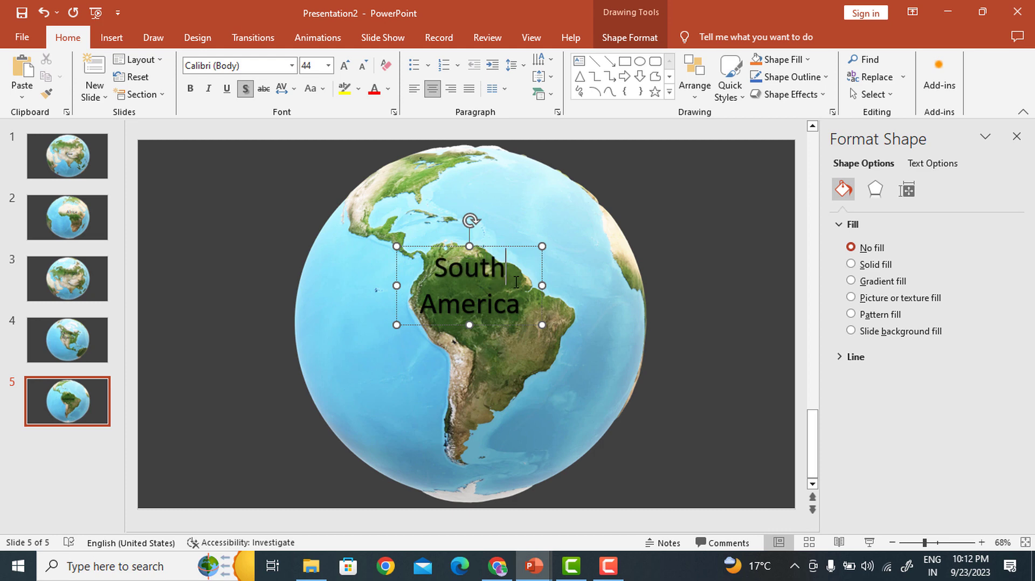
pyautogui.rightClick(67, 401)
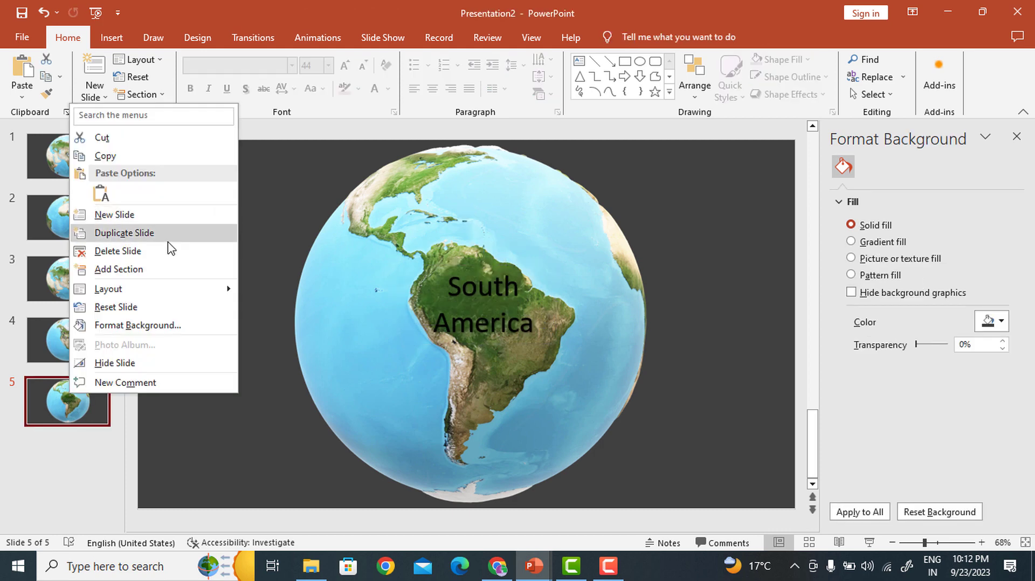
pyautogui.click(123, 232)
pyautogui.write('A')
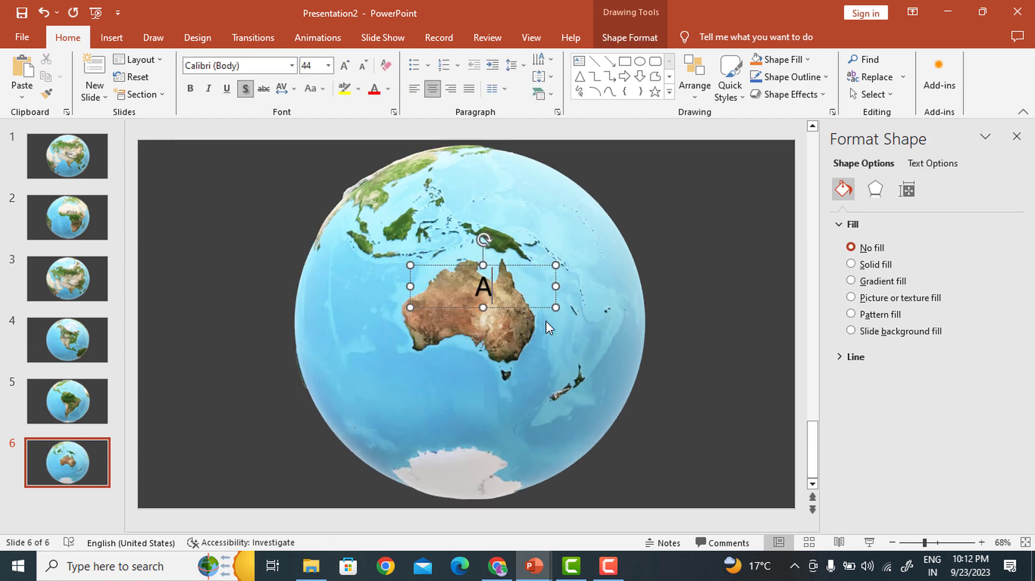
pyautogui.write('ustra')
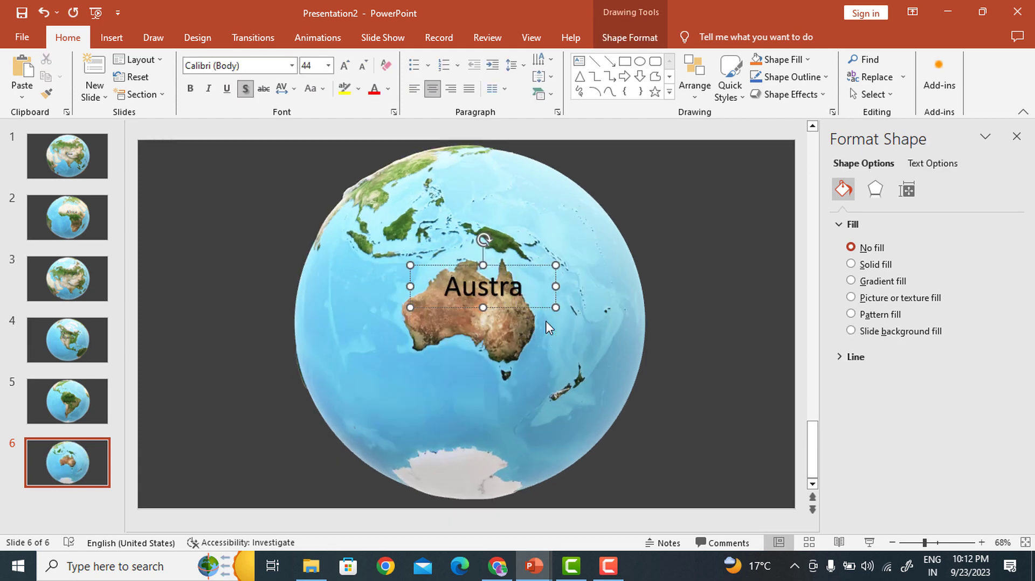
pyautogui.write('llia')
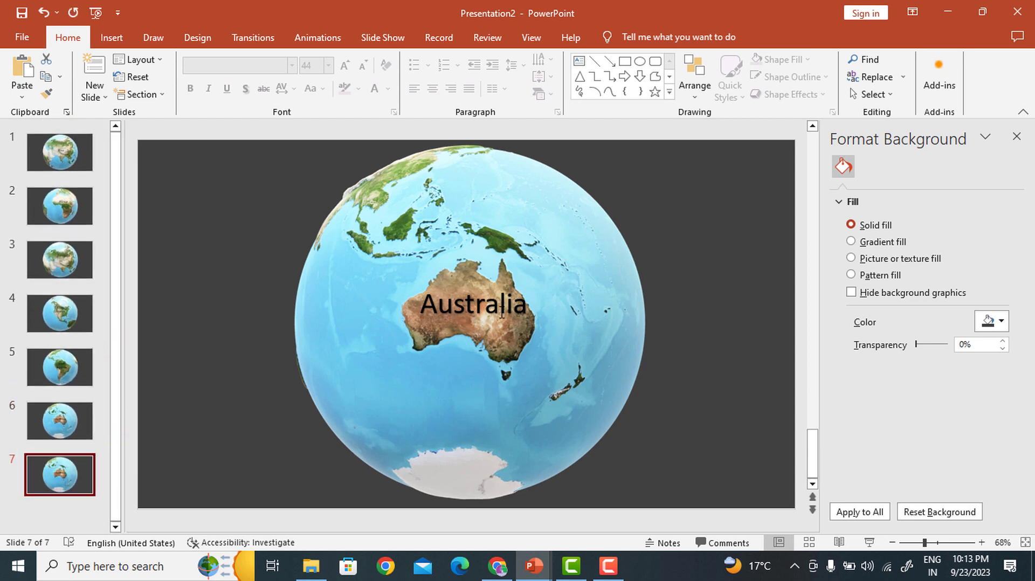
# - Turn slide 7's globe to Antarctica and relabel it 'Antarctica'
pyautogui.click(469, 310)
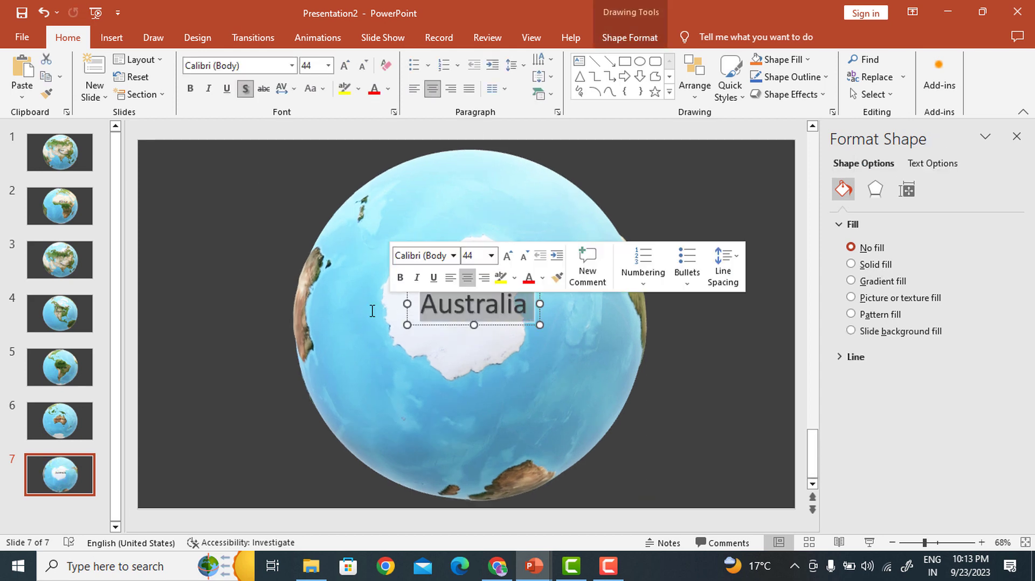
pyautogui.write('Anta')
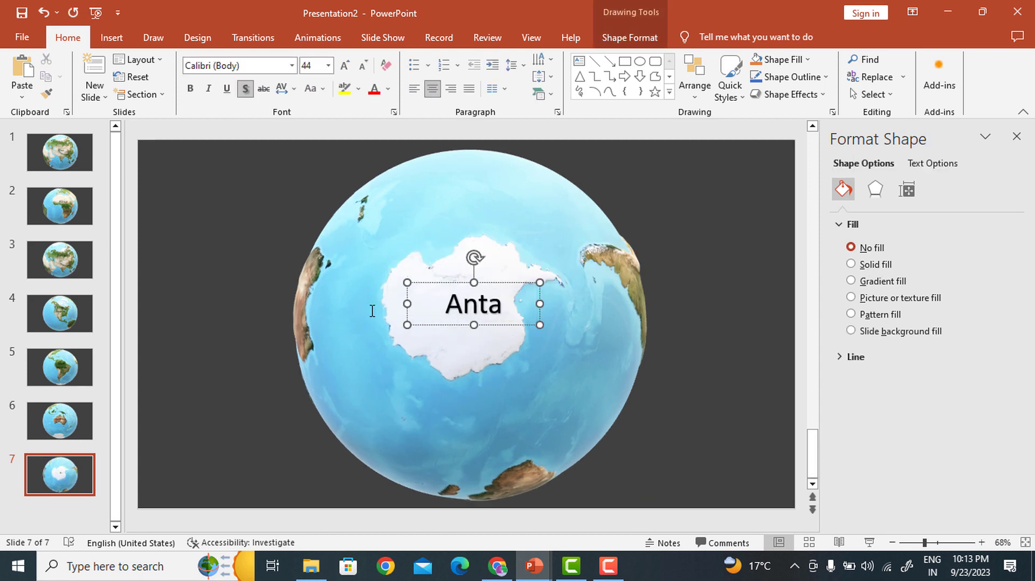
pyautogui.write('r')
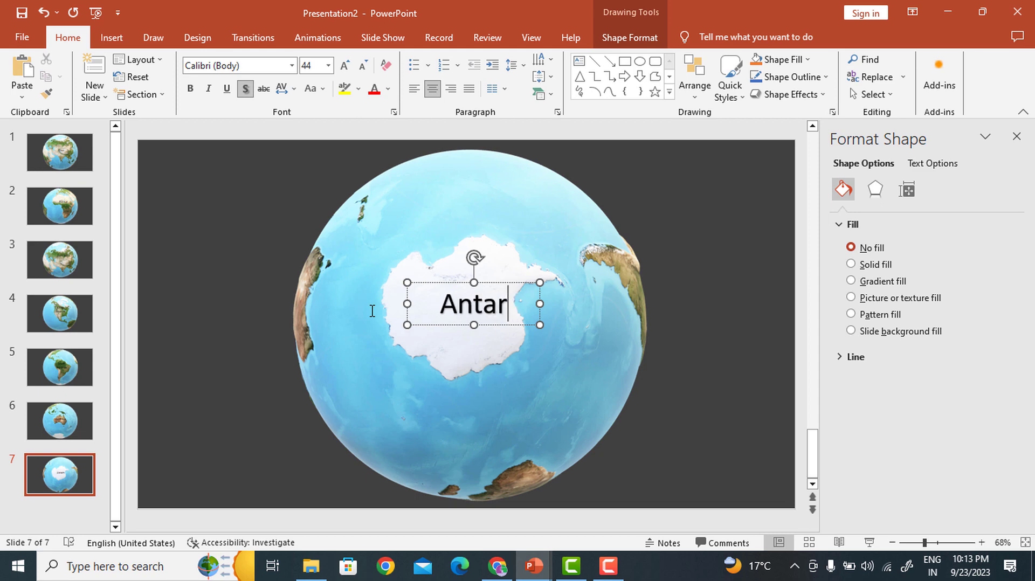
pyautogui.write('ctiv')
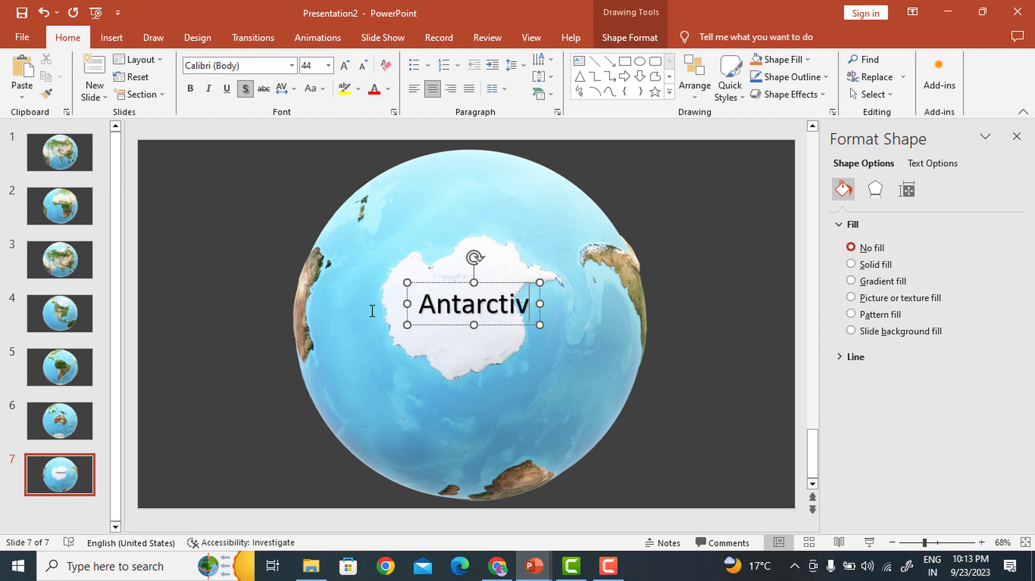
pyautogui.write('ca')
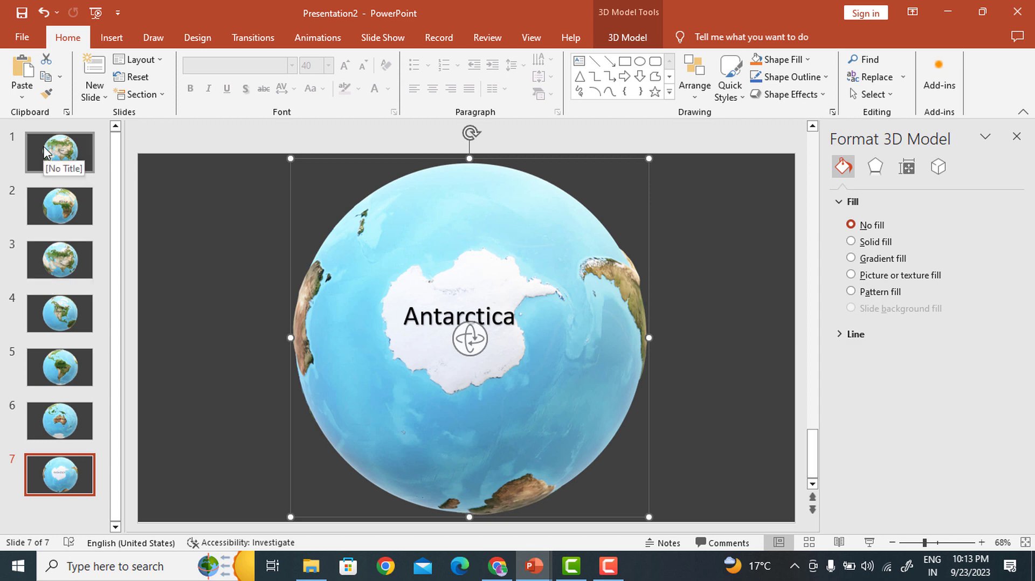
# - Select slides 1 through 7 together and show the slide transition choices
pyautogui.click(60, 153)
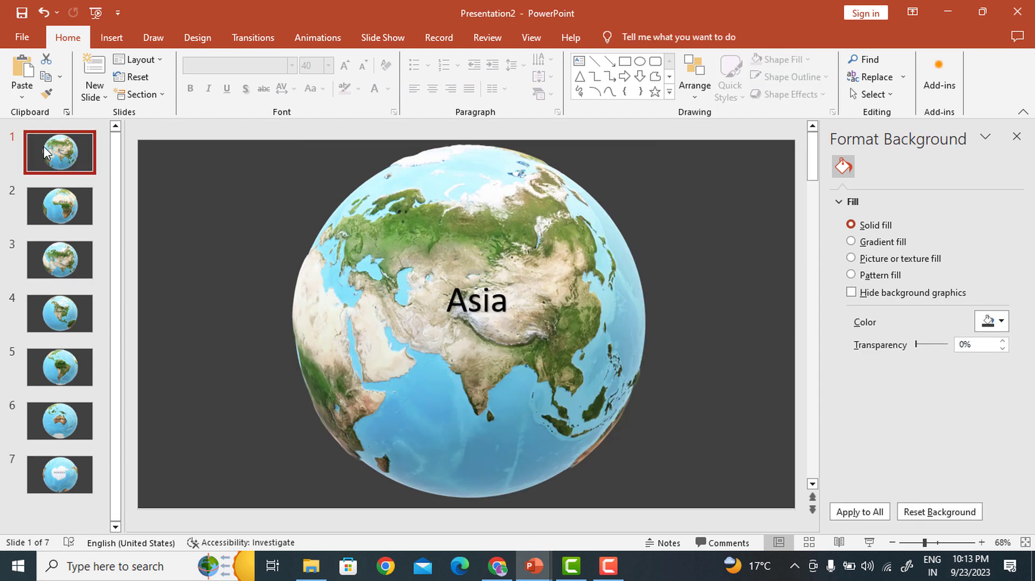
pyautogui.moveTo(60, 500)
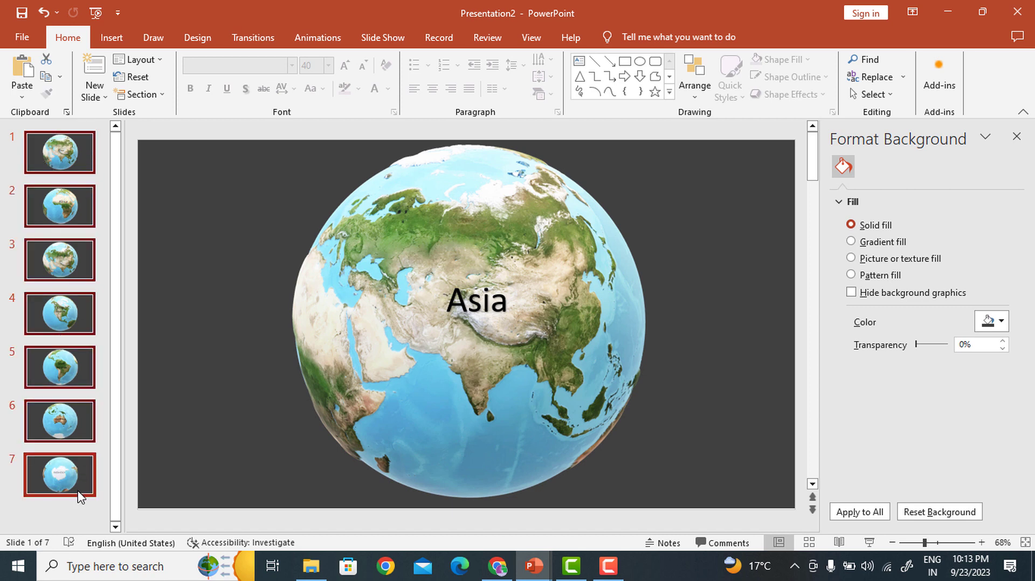
pyautogui.click(196, 37)
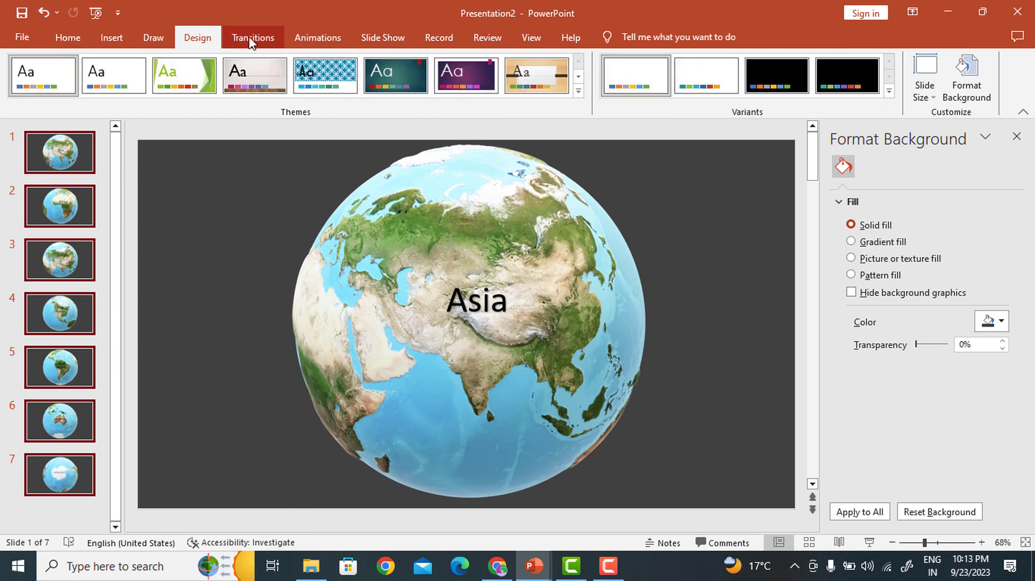
pyautogui.click(253, 37)
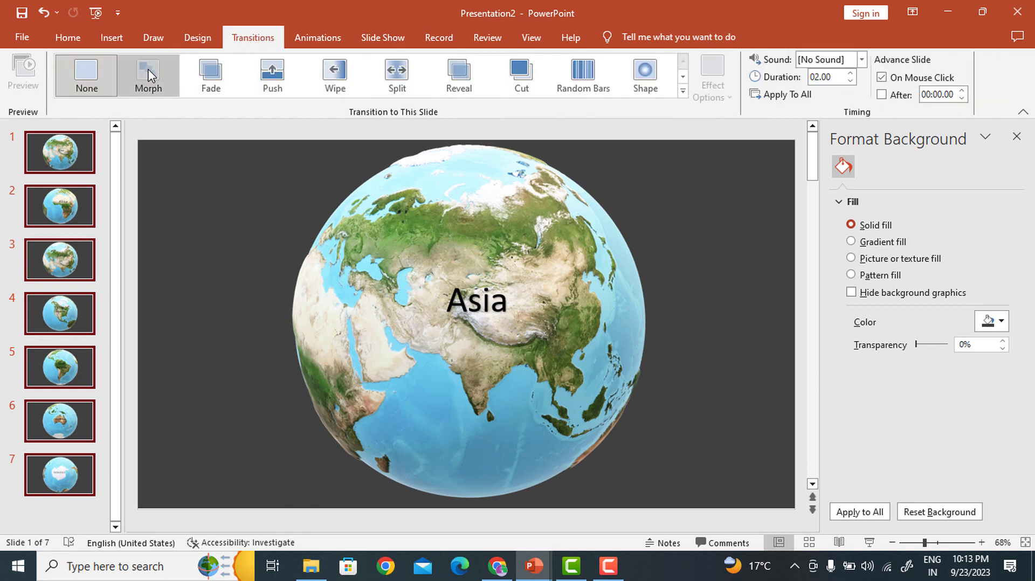